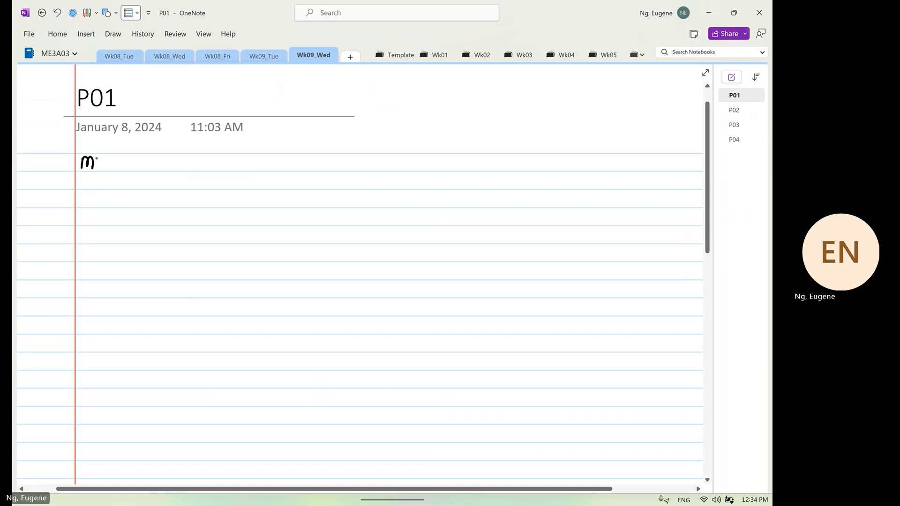
# - Handwrite the heading ME 3A03 (Wk09 - Wed) and the word Agenda on page P01
pyautogui.write('ME 3A03 (Wk09_Wed')
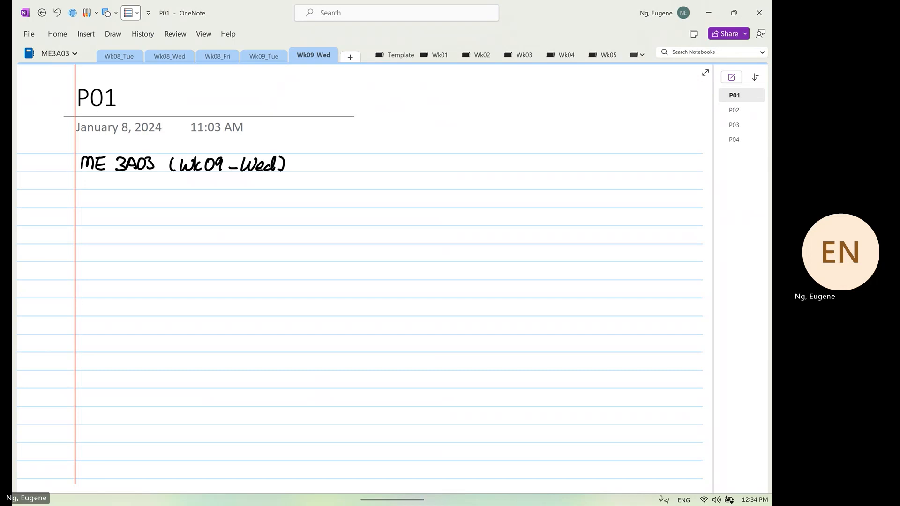
pyautogui.write('Aq')
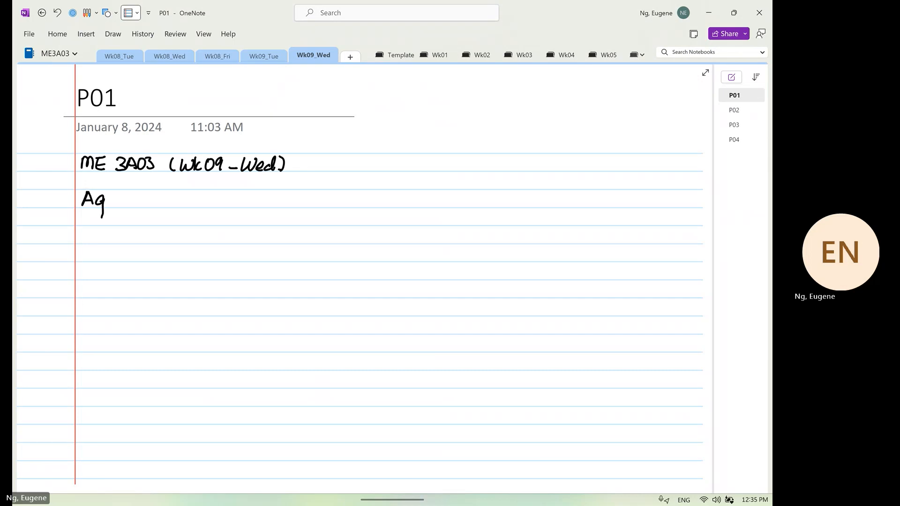
pyautogui.write('genda - c')
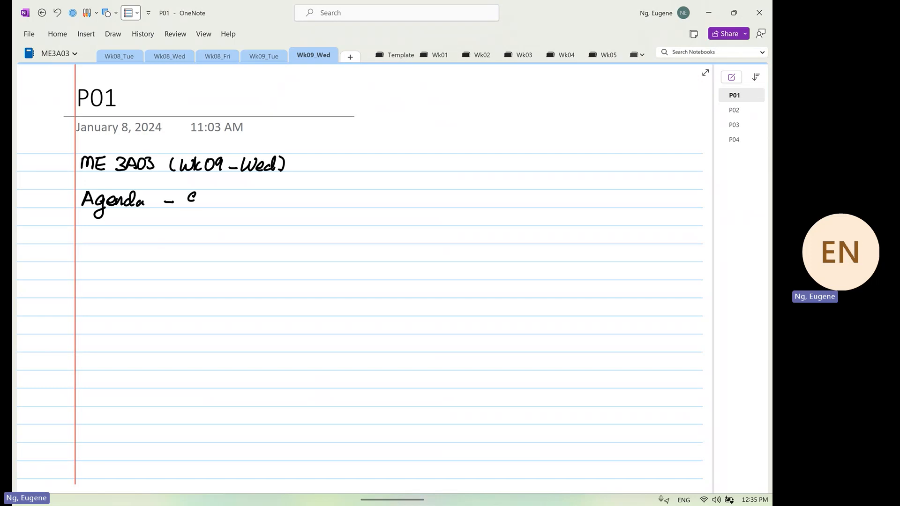
# - Handwrite the agenda line 'Example on thin wall analysis for shearing stresses'
pyautogui.write('Examy')
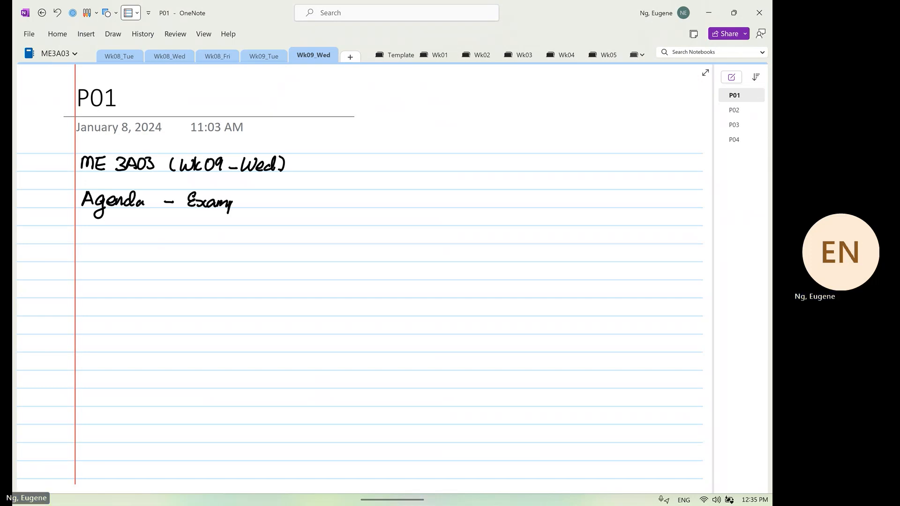
pyautogui.write('Example on')
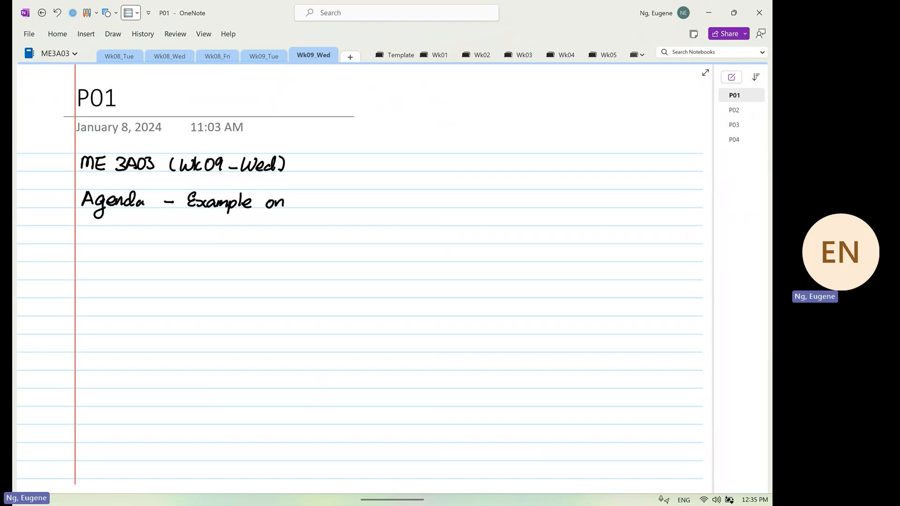
pyautogui.write('thin')
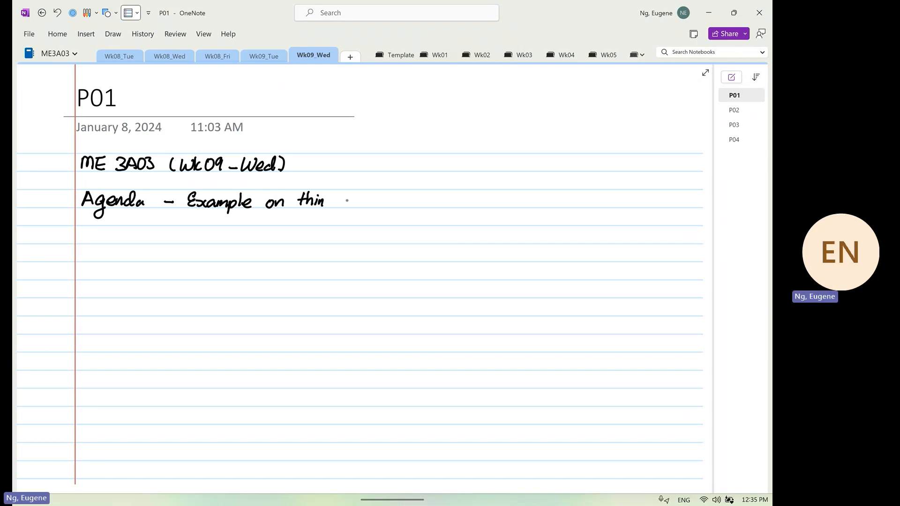
pyautogui.write('wall')
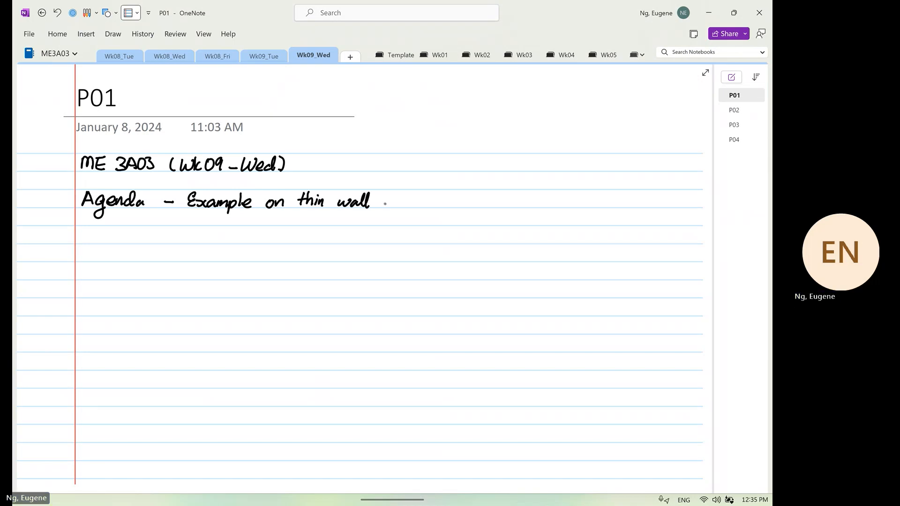
pyautogui.write('analysis')
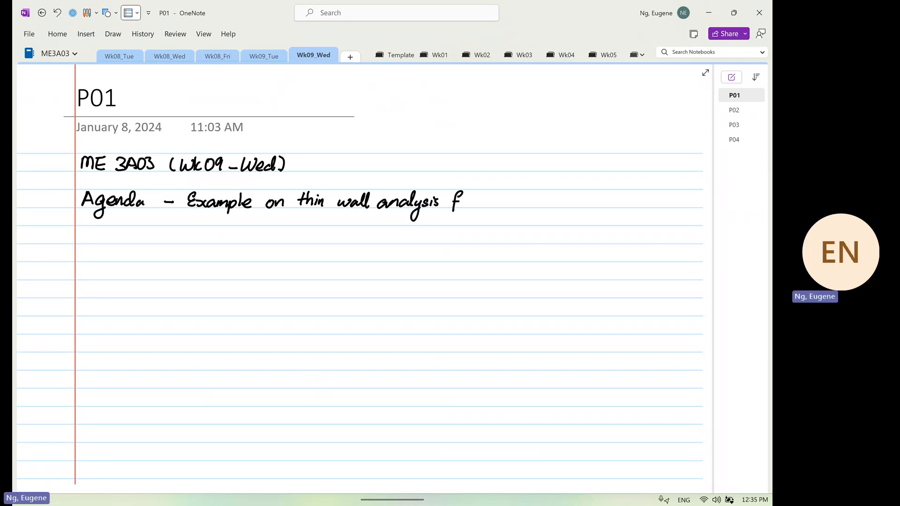
pyautogui.write('for sho')
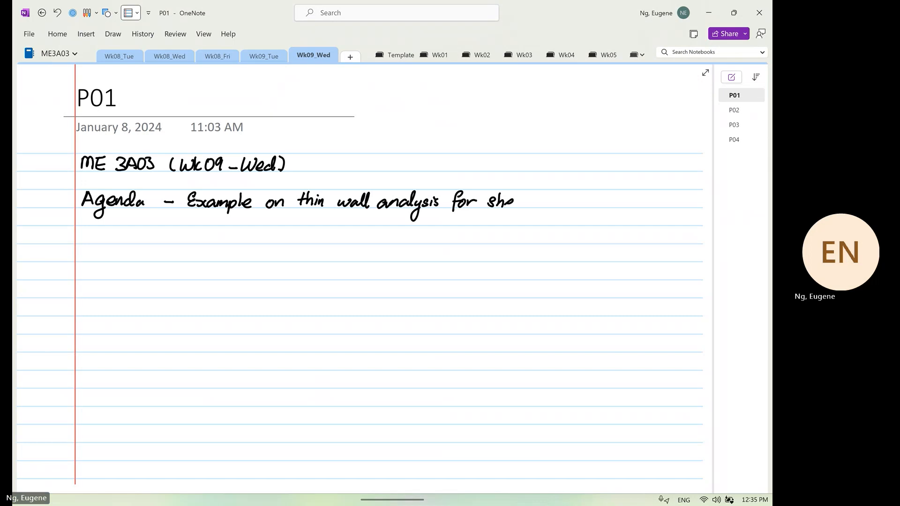
pyautogui.write('shearing')
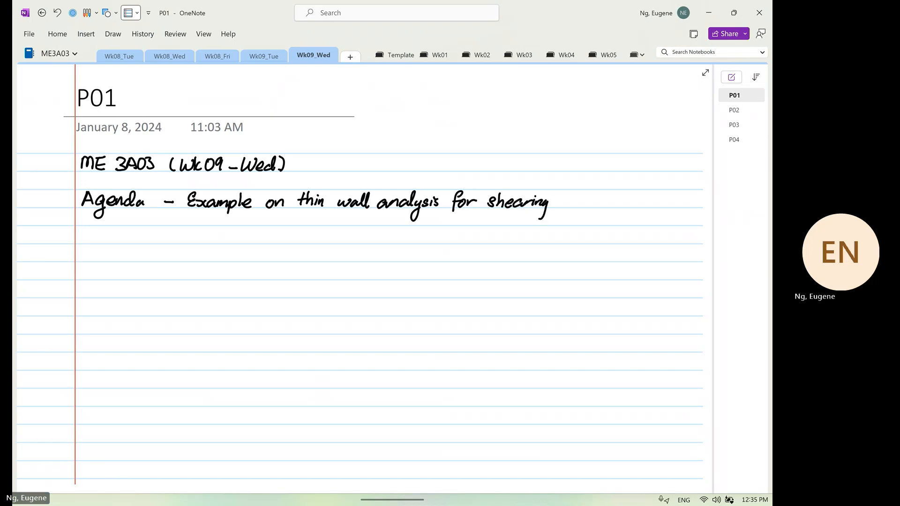
pyautogui.write('stresses')
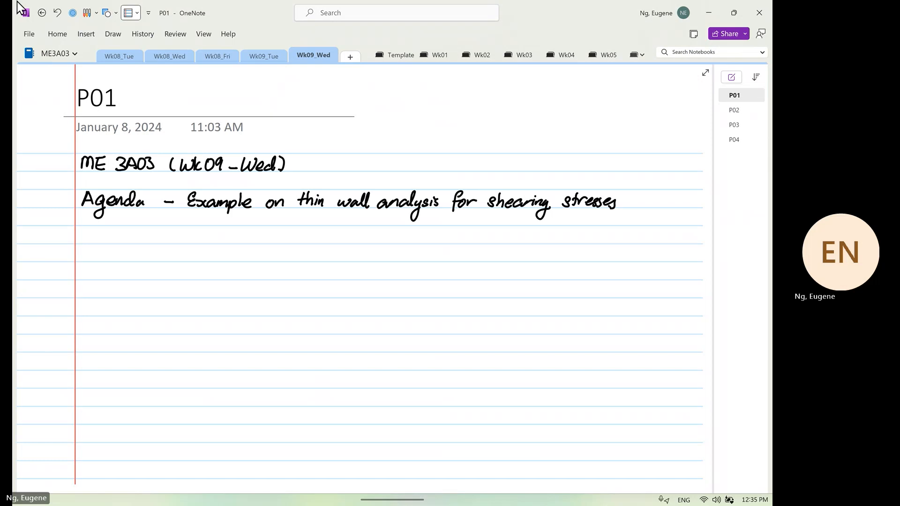
# - Add a divider under the agenda and copy problem 7-52's text and box-girder figure from P04 into P01
pyautogui.click(107, 12)
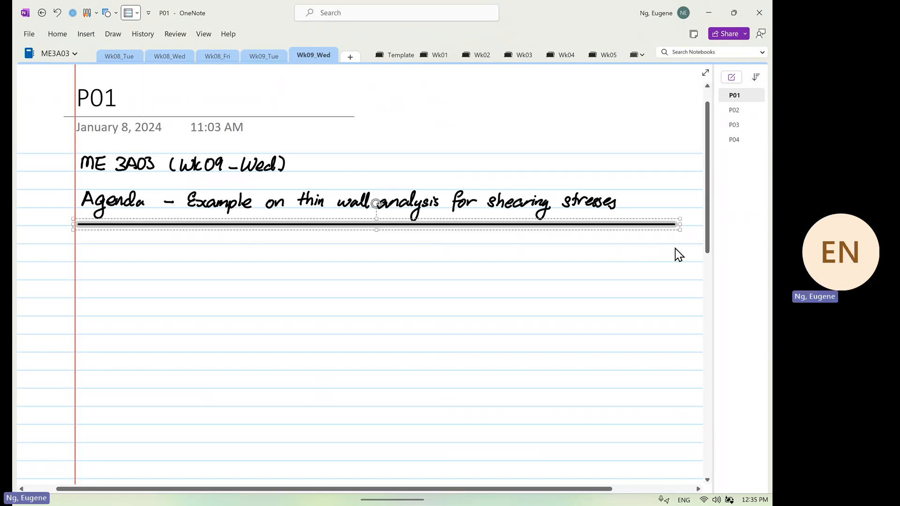
pyautogui.click(733, 140)
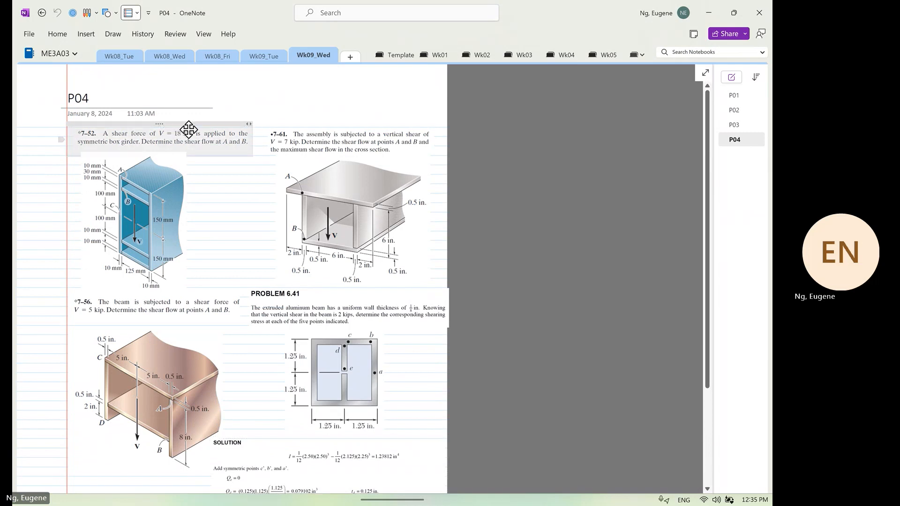
pyautogui.click(733, 95)
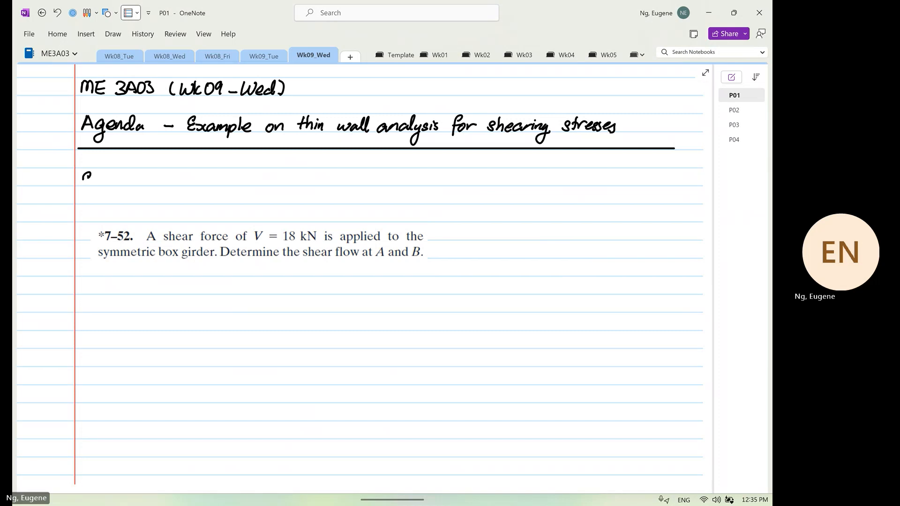
pyautogui.write('Exam')
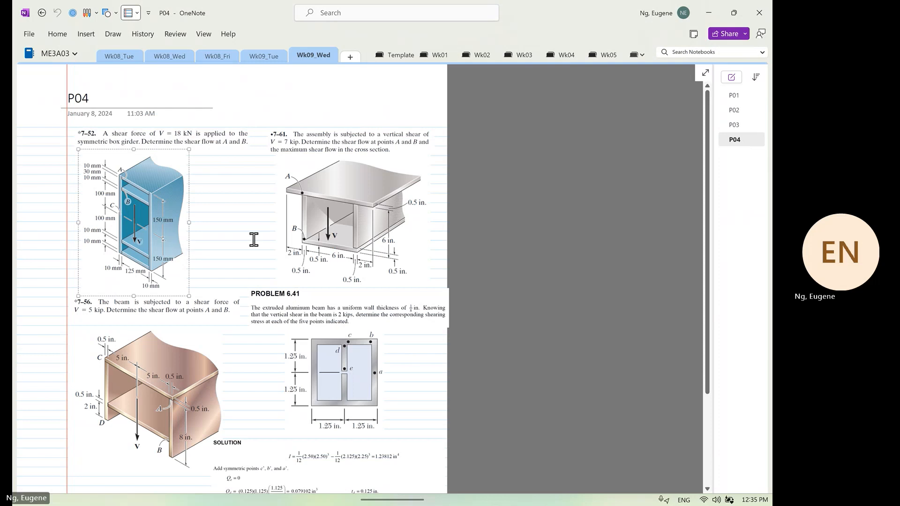
pyautogui.click(733, 95)
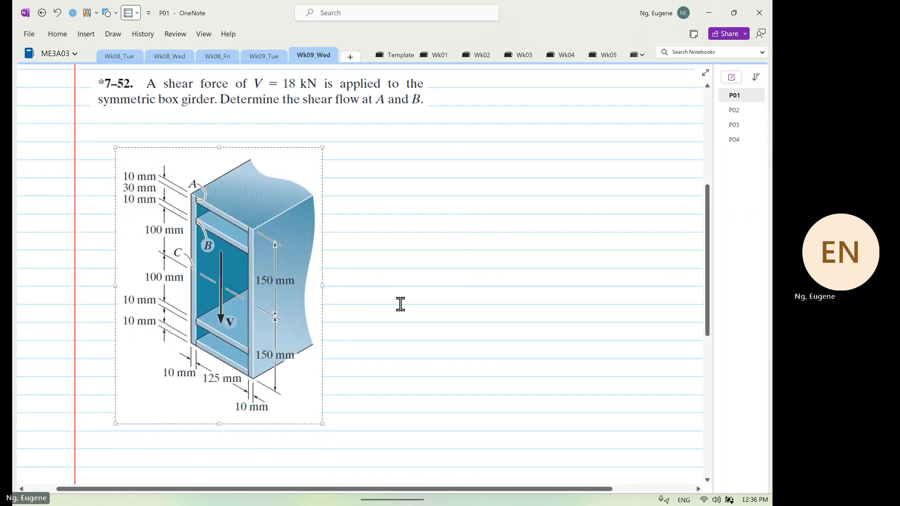
# - Draw the downward 18 kN load arrow on the girder figure and circle points A and B
pyautogui.scroll(-3)
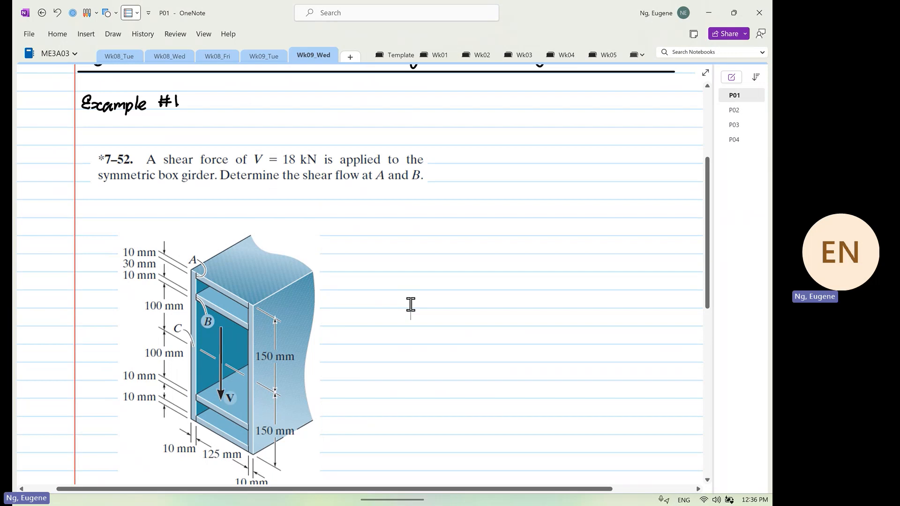
pyautogui.scroll(-3)
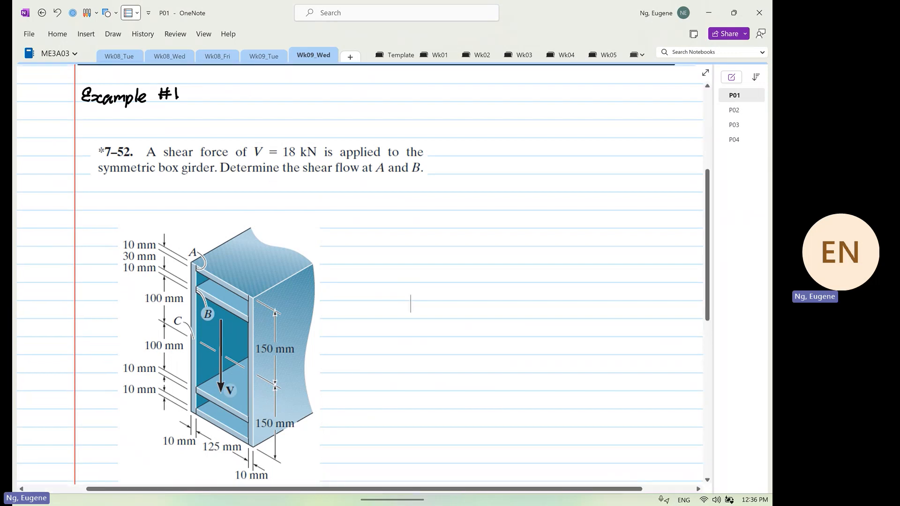
pyautogui.scroll(-3)
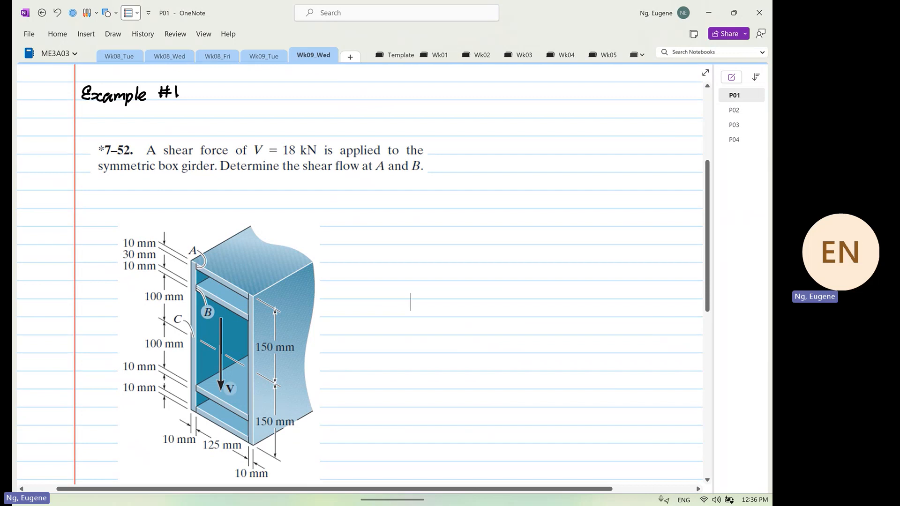
pyautogui.moveTo(225, 229); pyautogui.dragTo(225, 264)
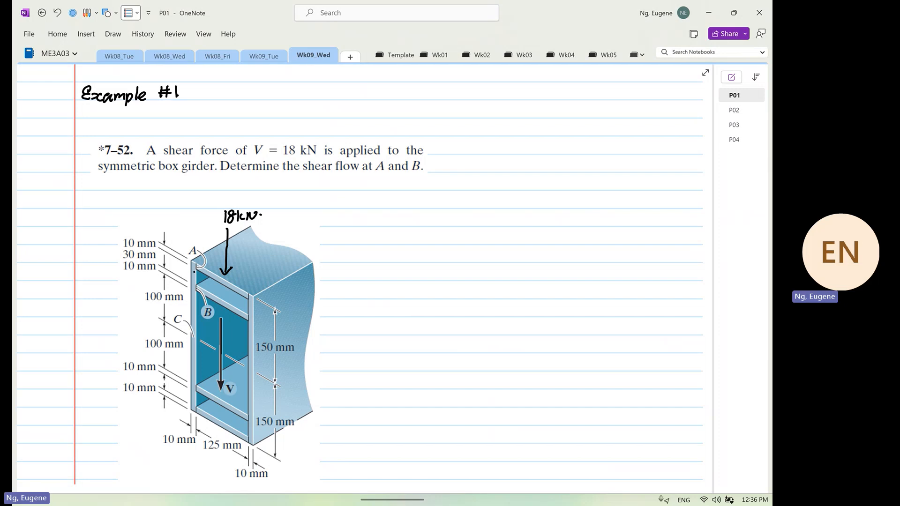
pyautogui.moveTo(198, 262); pyautogui.dragTo(198, 271)
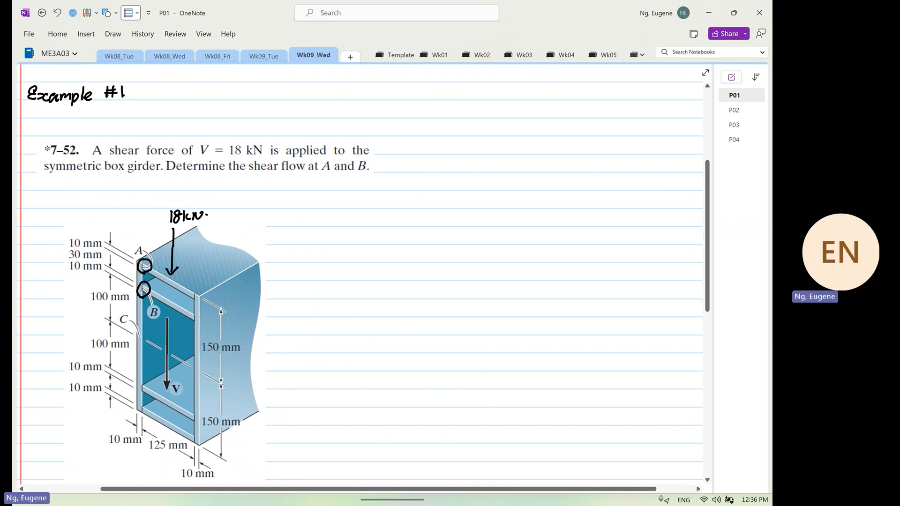
# - Write the shear flow formula q = VQ/I and sketch y–z–x axes beside the figure
pyautogui.write('q')
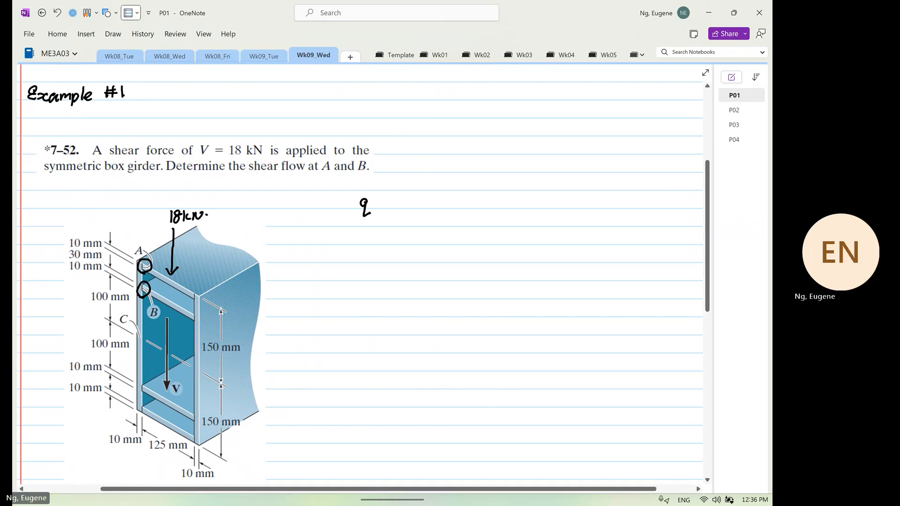
pyautogui.write('=')
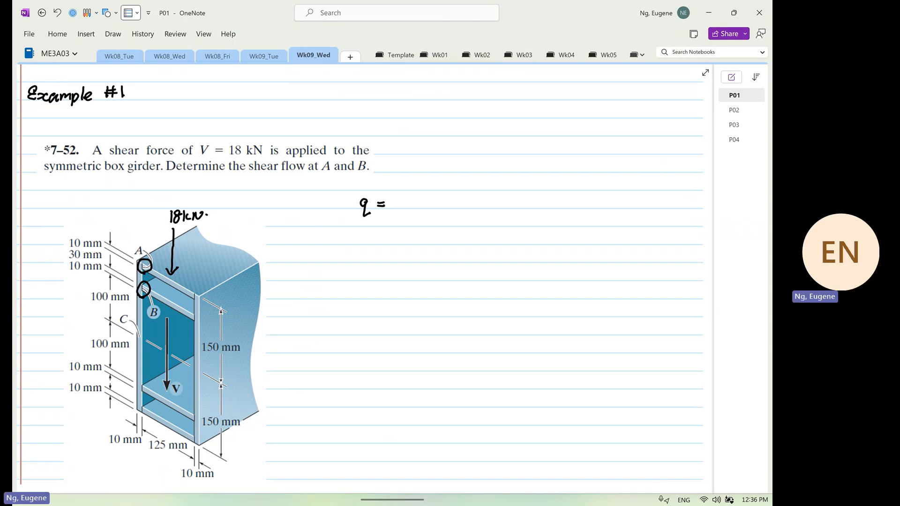
pyautogui.write('VQ/I.')
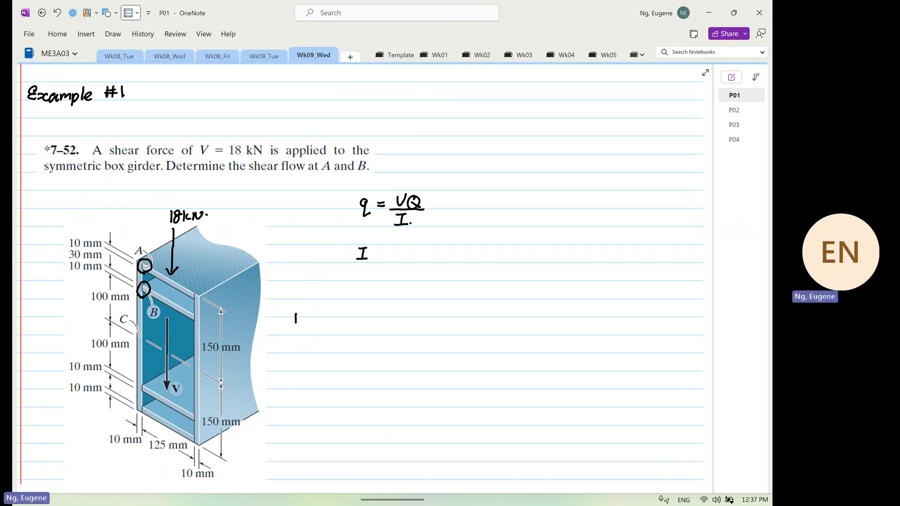
pyautogui.moveTo(297, 314); pyautogui.dragTo(296, 333)
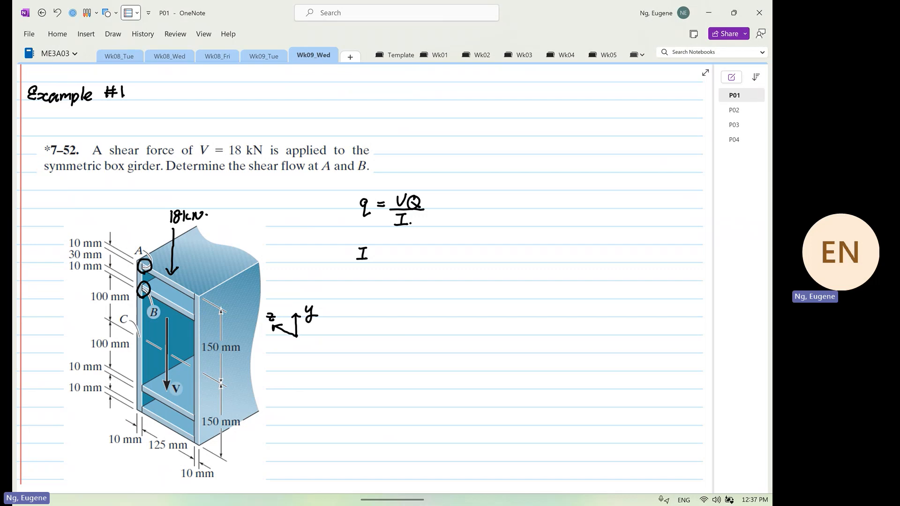
pyautogui.moveTo(292, 334); pyautogui.dragTo(274, 347)
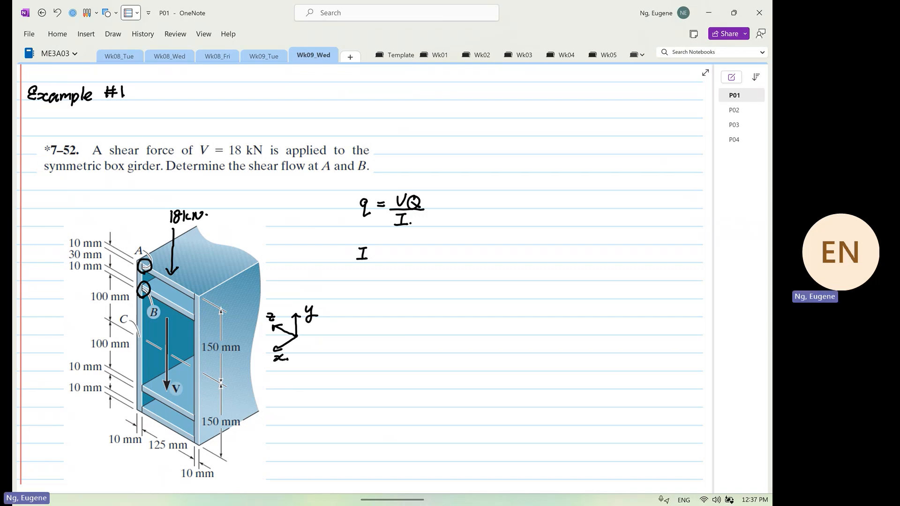
pyautogui.write('zz =')
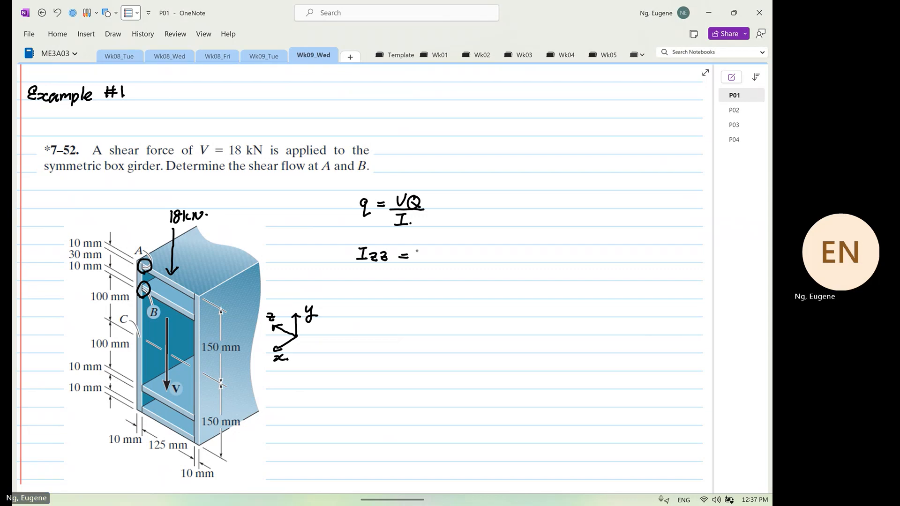
# - Write the moment of inertia Izz = 125·166×10⁻⁶ m⁴ beneath the formula
pyautogui.write('125.')
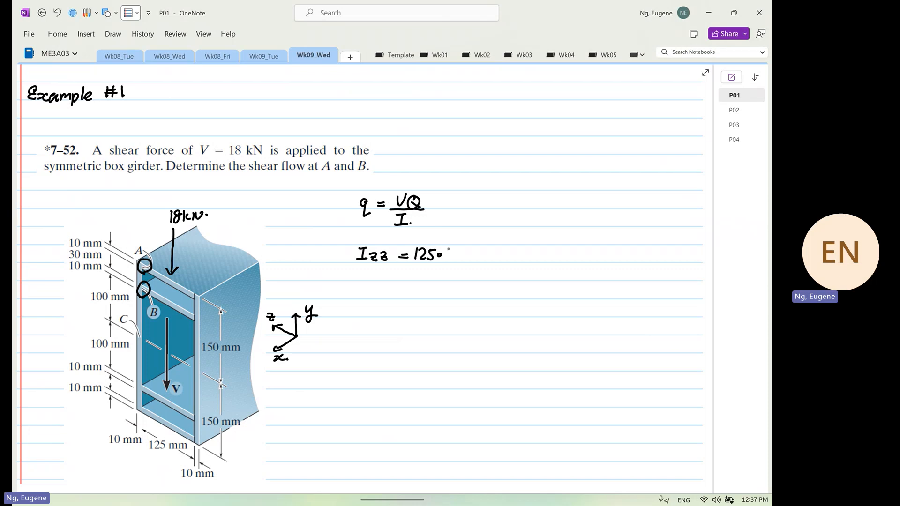
pyautogui.write('166x10')
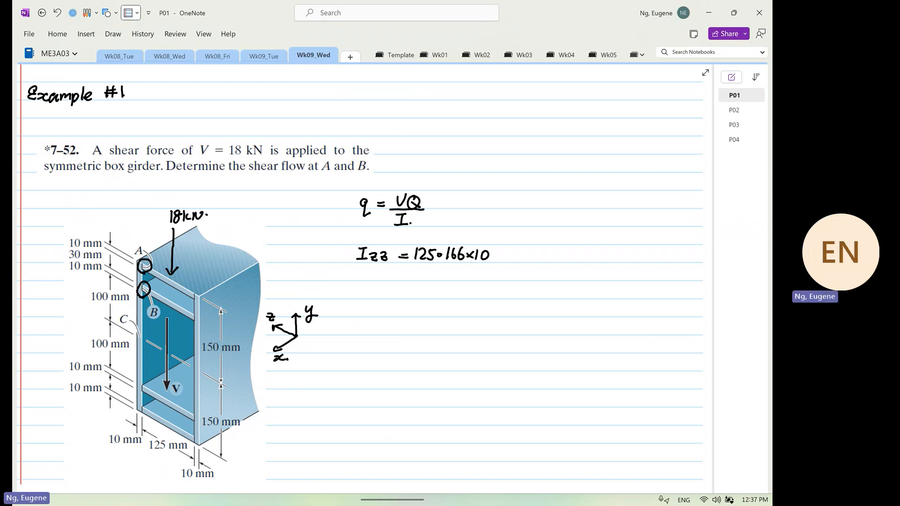
pyautogui.write('-6 m')
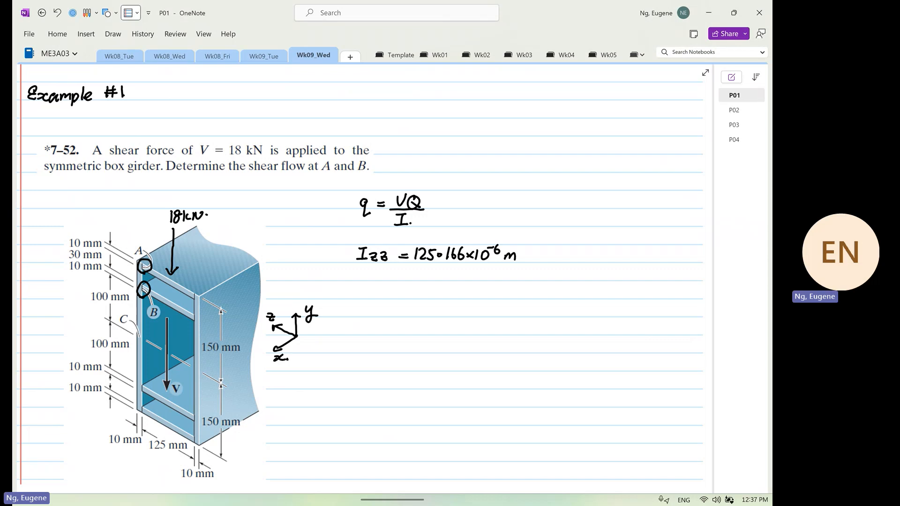
pyautogui.write('⁴.')
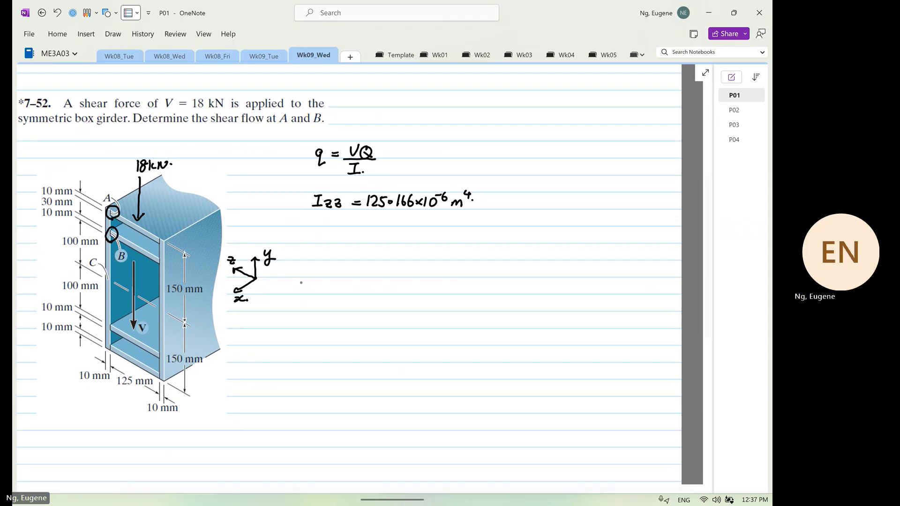
# - Sketch a y–z axis pair with a curved rotation arrow labelled Rx
pyautogui.moveTo(298, 281); pyautogui.dragTo(297, 329)
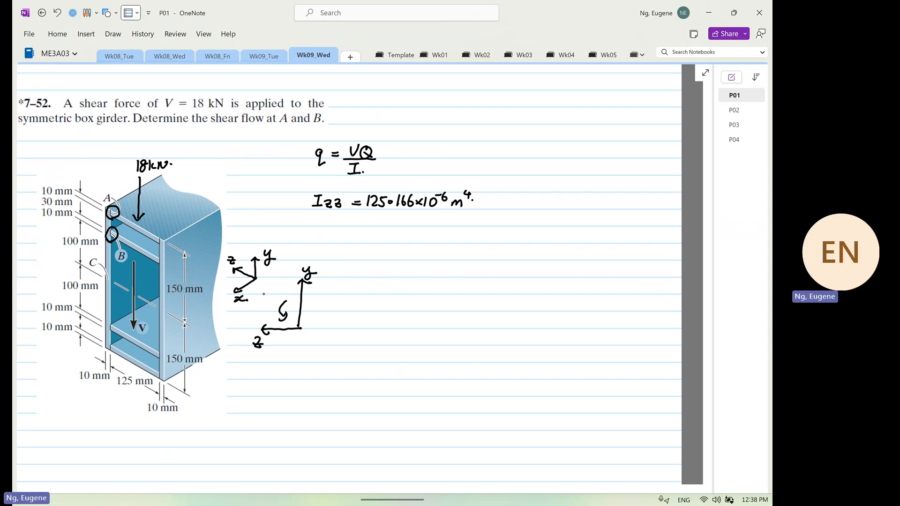
pyautogui.write('Rx')
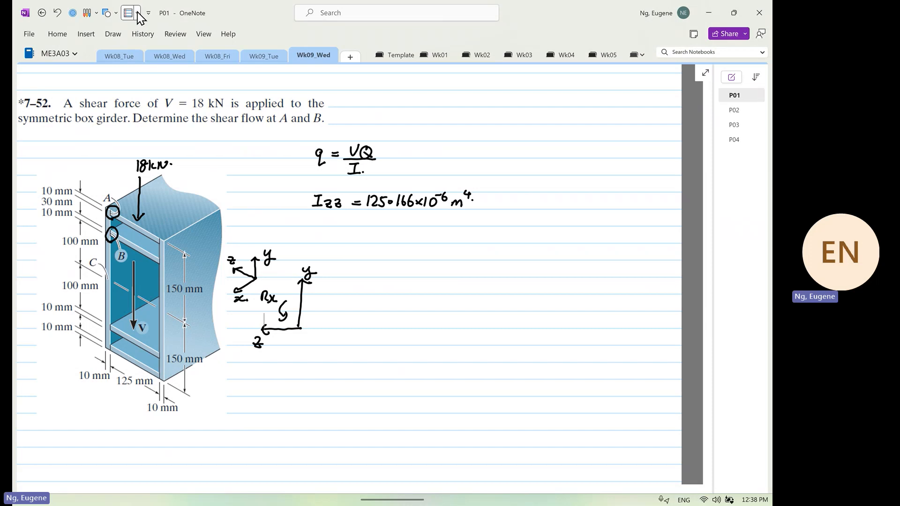
# - Switch the page to grid paper and draw the two horizontal flange rectangles, copying the first below
pyautogui.click(129, 12)
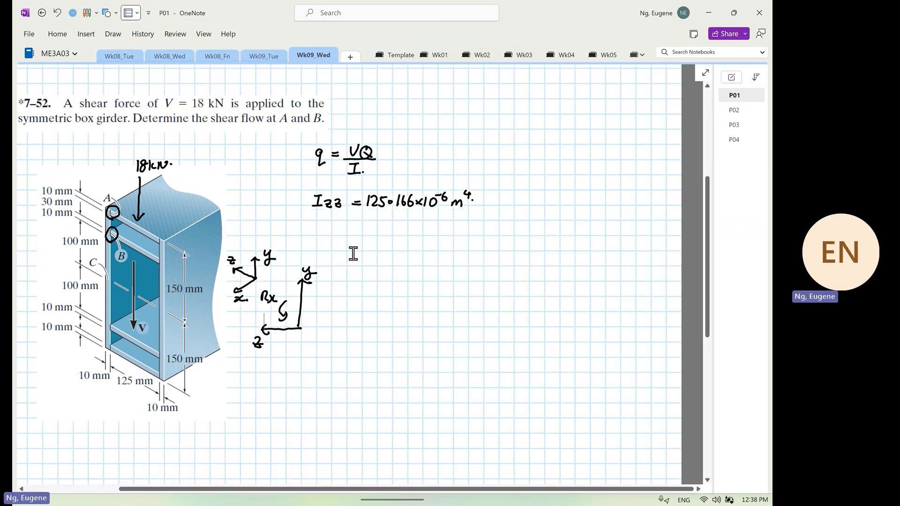
pyautogui.moveTo(361, 257)
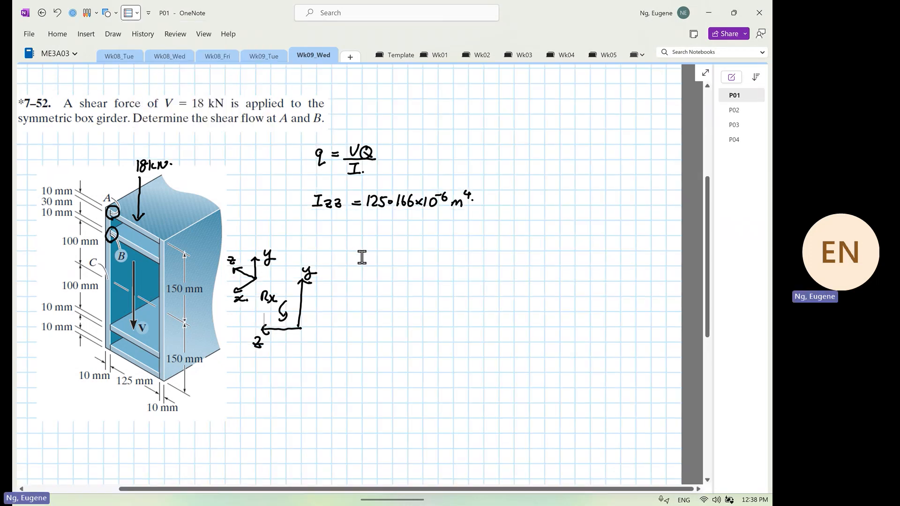
pyautogui.scroll(-3)
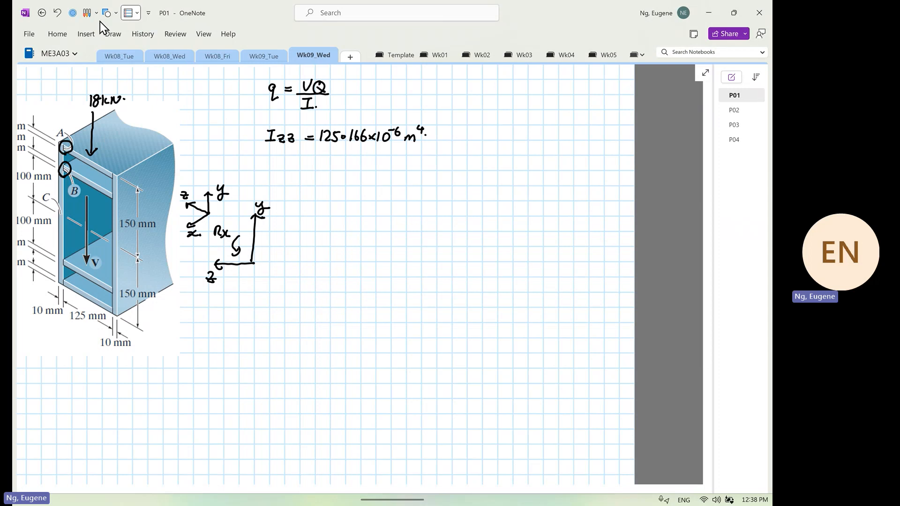
pyautogui.click(104, 12)
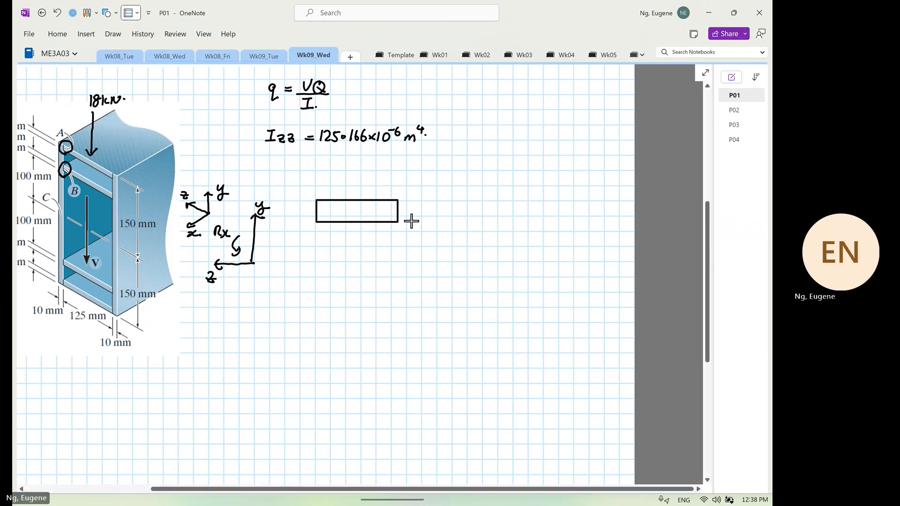
pyautogui.moveTo(399, 221); pyautogui.dragTo(543, 219)
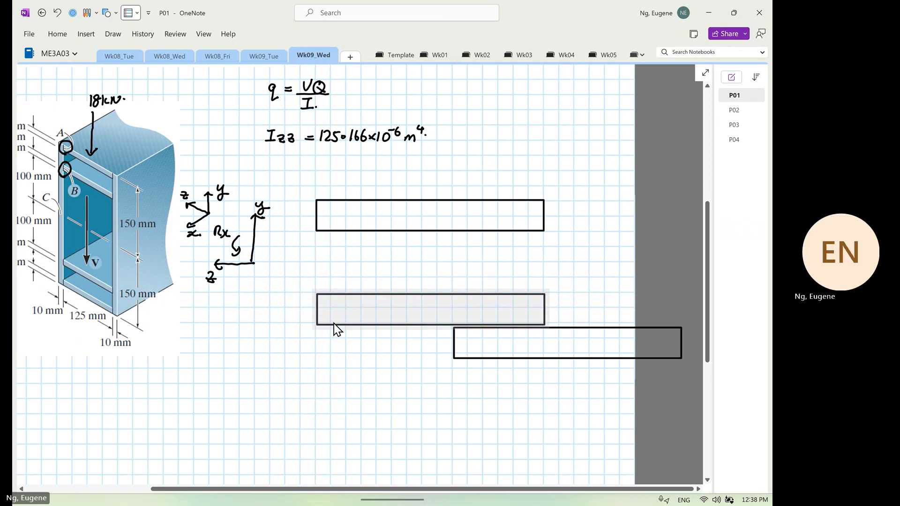
pyautogui.click(105, 13)
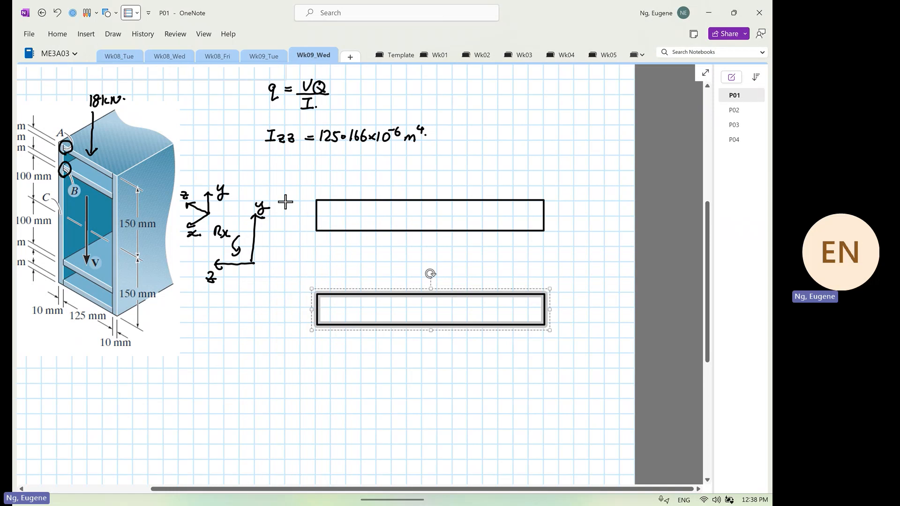
# - Add the two tall web rectangles at full height to complete the box-girder cross-section
pyautogui.scroll(-3)
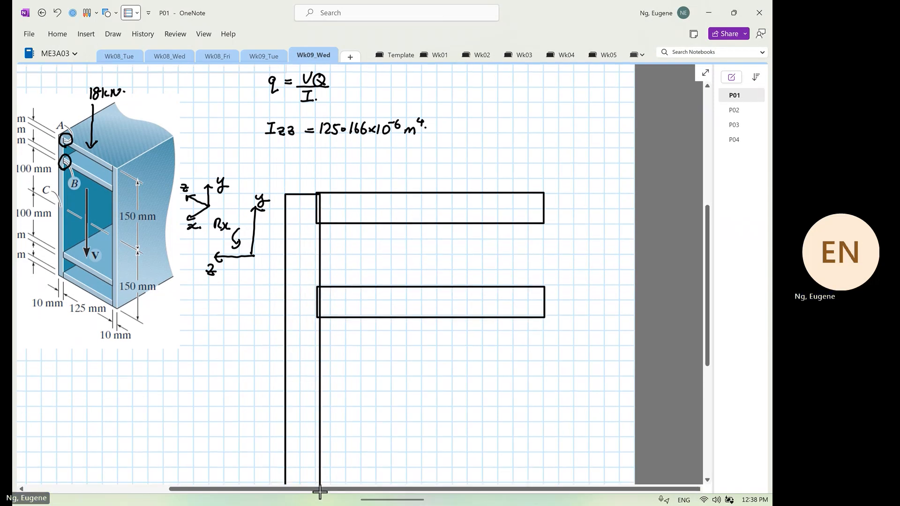
pyautogui.scroll(-3)
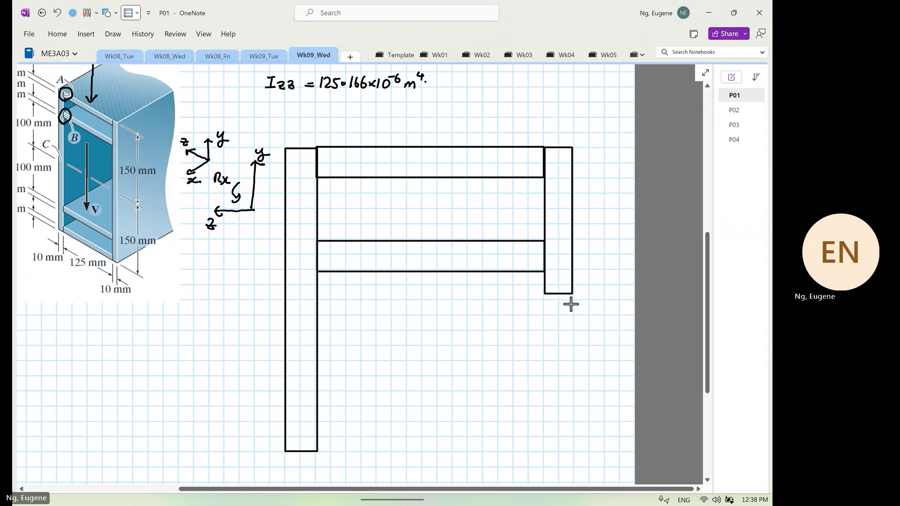
pyautogui.moveTo(571, 292); pyautogui.dragTo(571, 453)
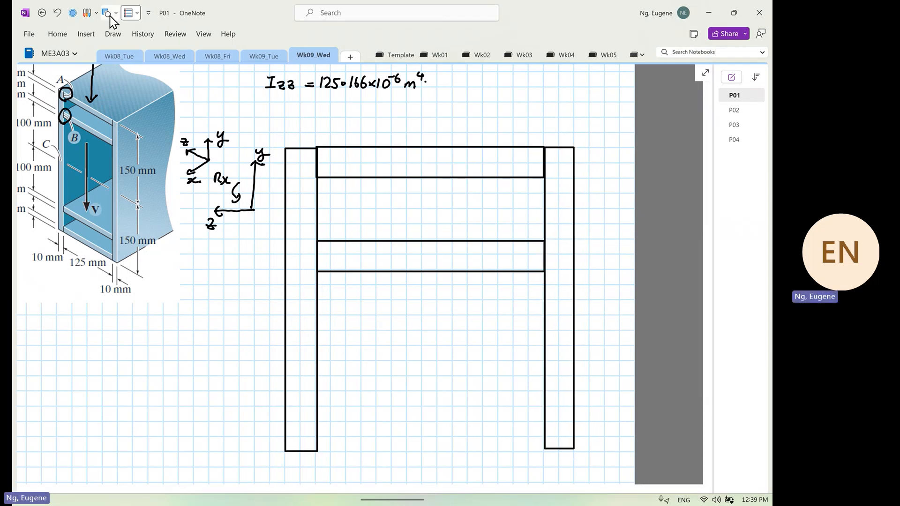
pyautogui.click(107, 12)
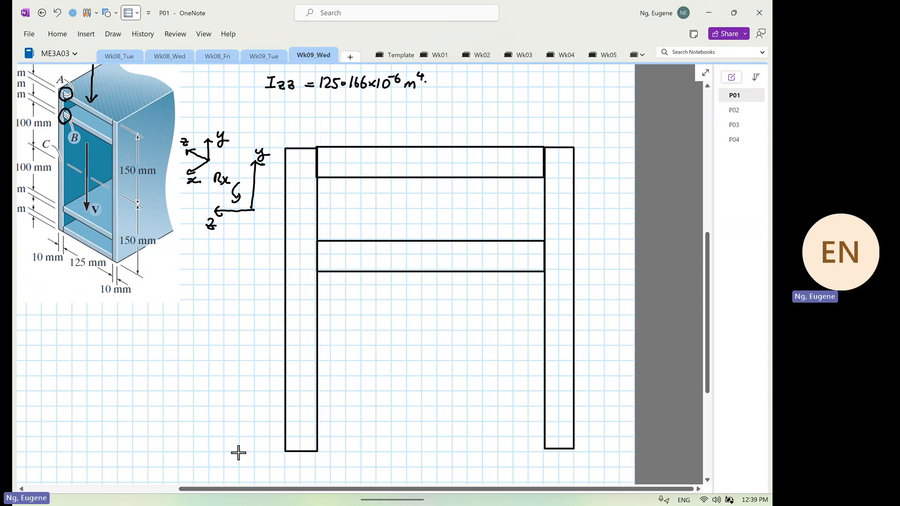
pyautogui.moveTo(238, 453); pyautogui.dragTo(591, 452)
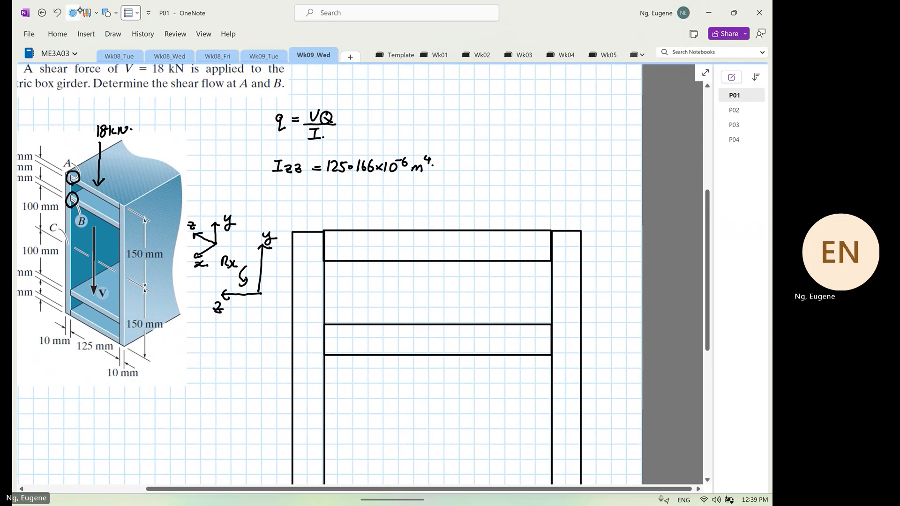
# - Mark points a and b with circled labels and leader lines at the flange corners
pyautogui.click(82, 12)
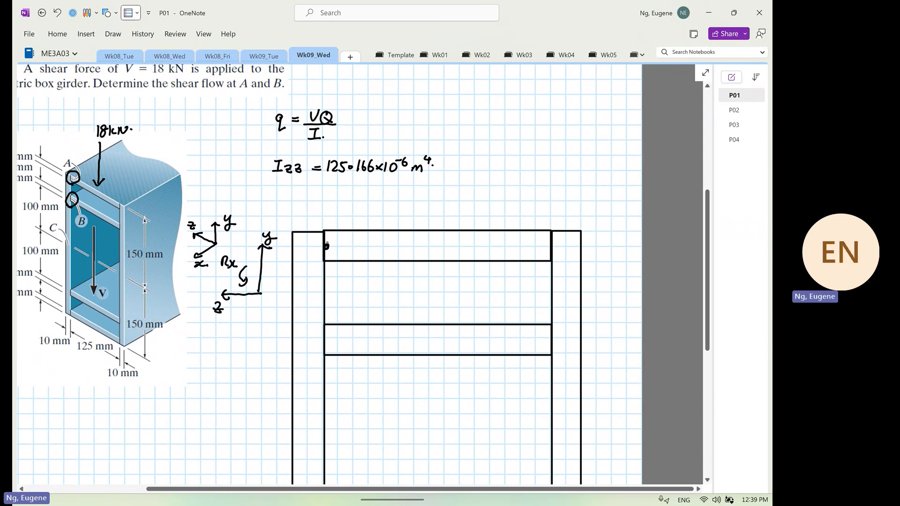
pyautogui.moveTo(327, 247); pyautogui.dragTo(350, 195)
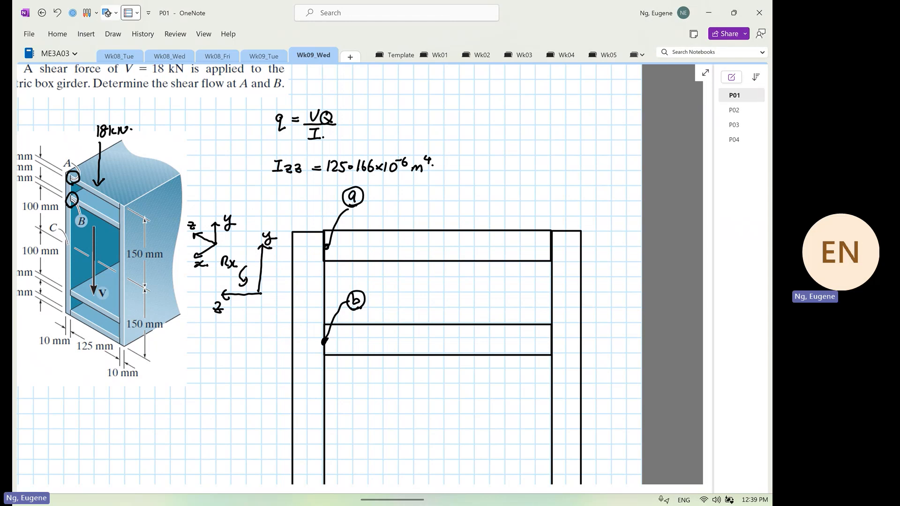
pyautogui.click(107, 12)
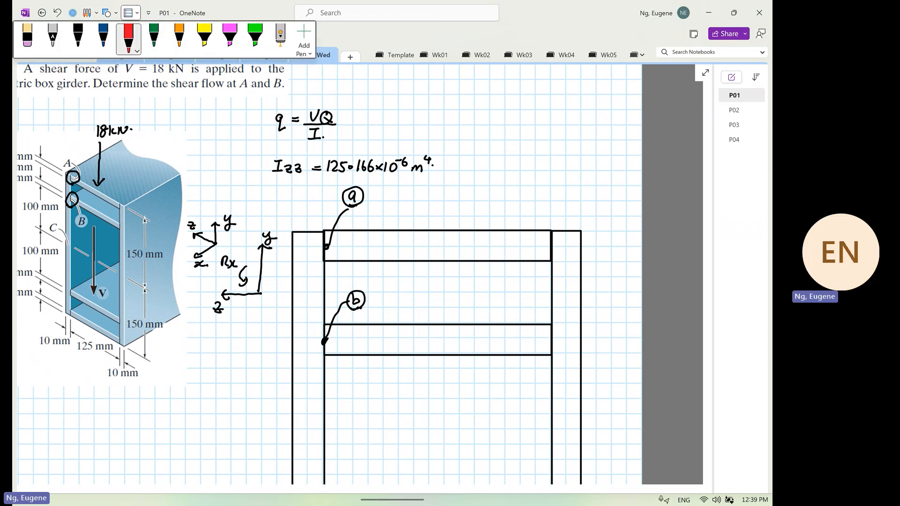
# - Draw a red downward shear arrow above the section labelled Vy = 18×10³ N
pyautogui.moveTo(429, 181); pyautogui.dragTo(429, 215)
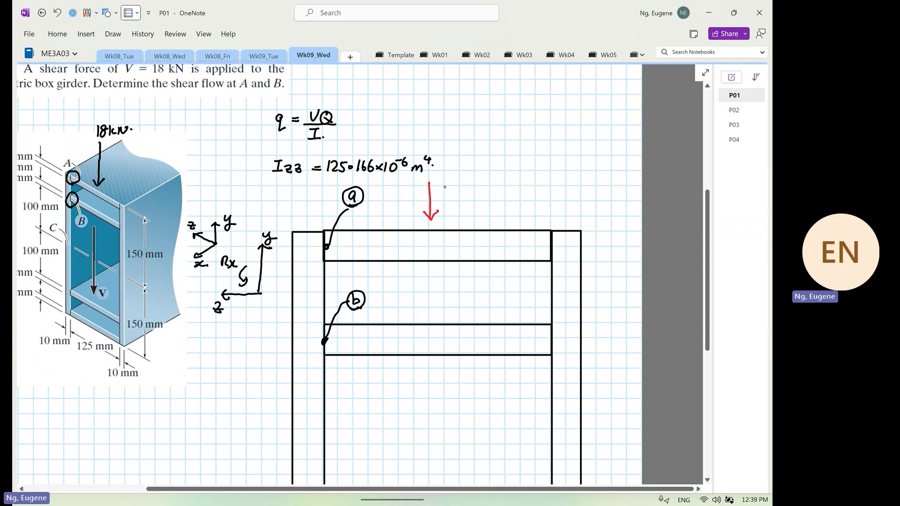
pyautogui.write('Vy =')
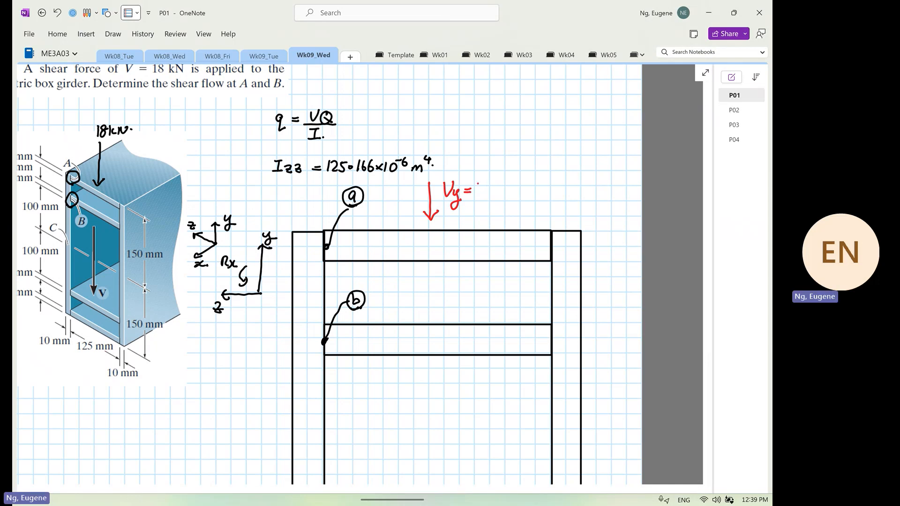
pyautogui.write('18x10³x')
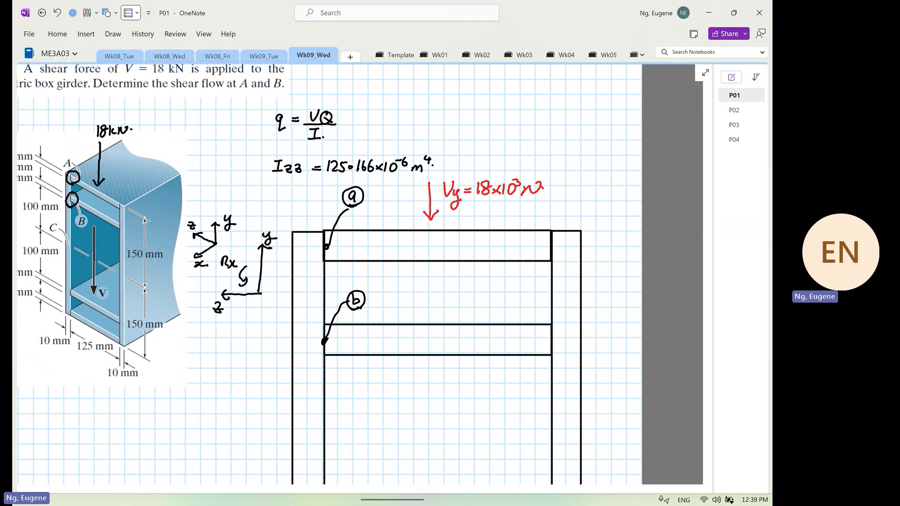
pyautogui.scroll(-3)
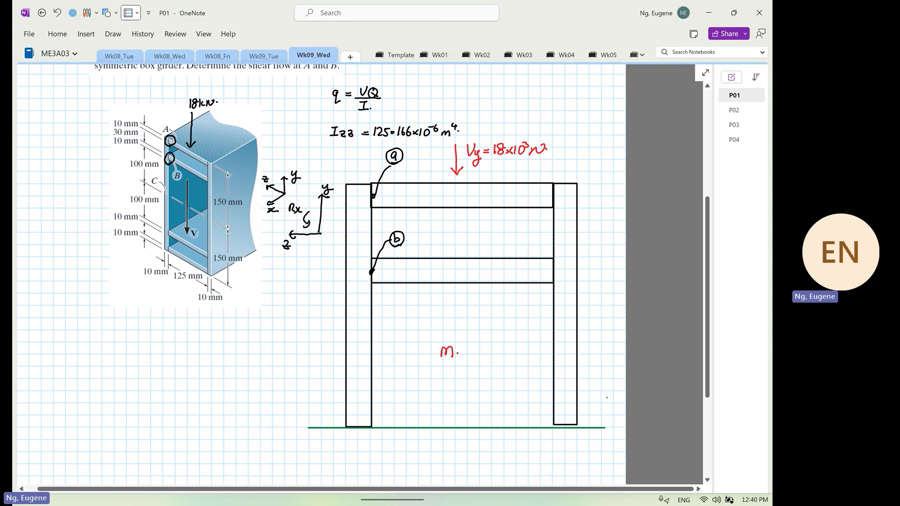
# - Label both webs Major web and fill them with red downward flow arrows
pyautogui.write('ajor')
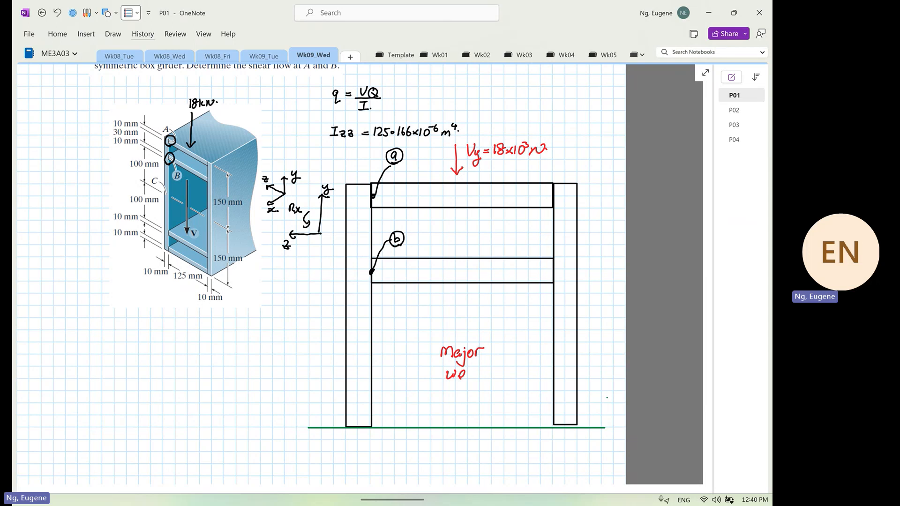
pyautogui.moveTo(371, 372); pyautogui.dragTo(439, 358)
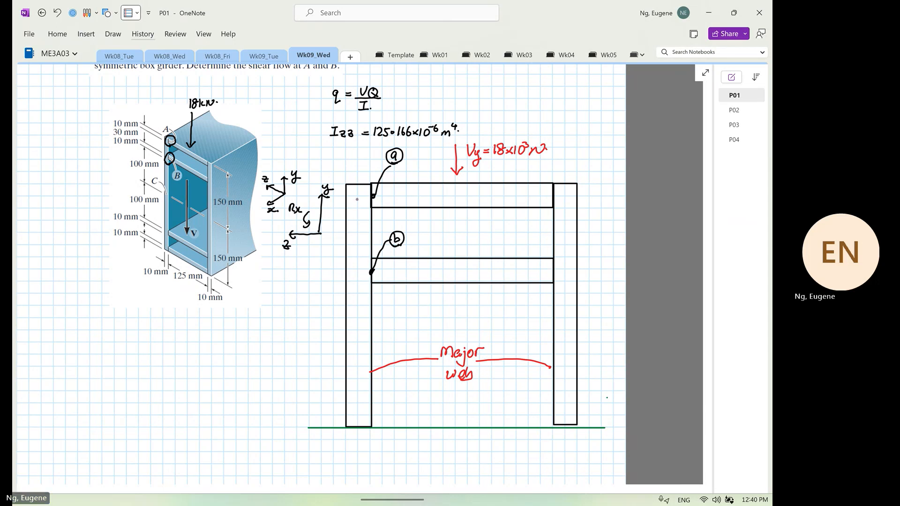
pyautogui.moveTo(359, 198); pyautogui.dragTo(359, 255)
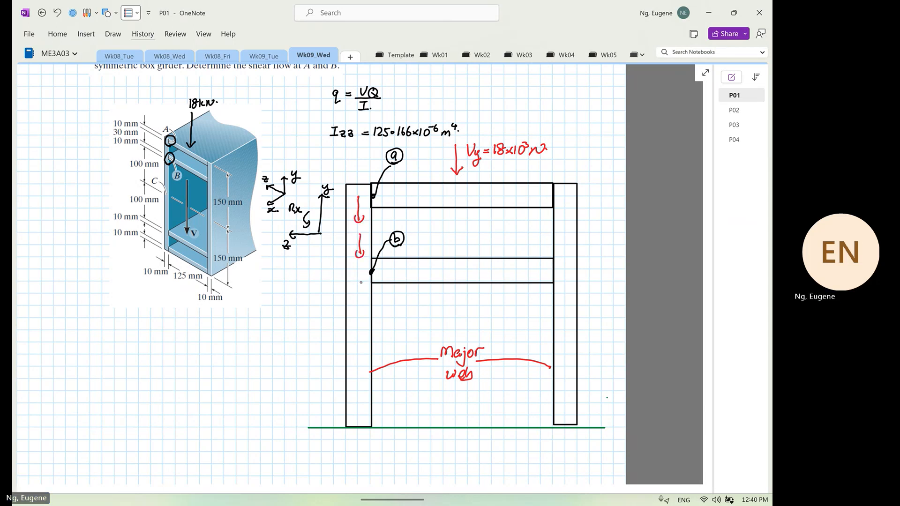
pyautogui.moveTo(359, 281); pyautogui.dragTo(359, 333)
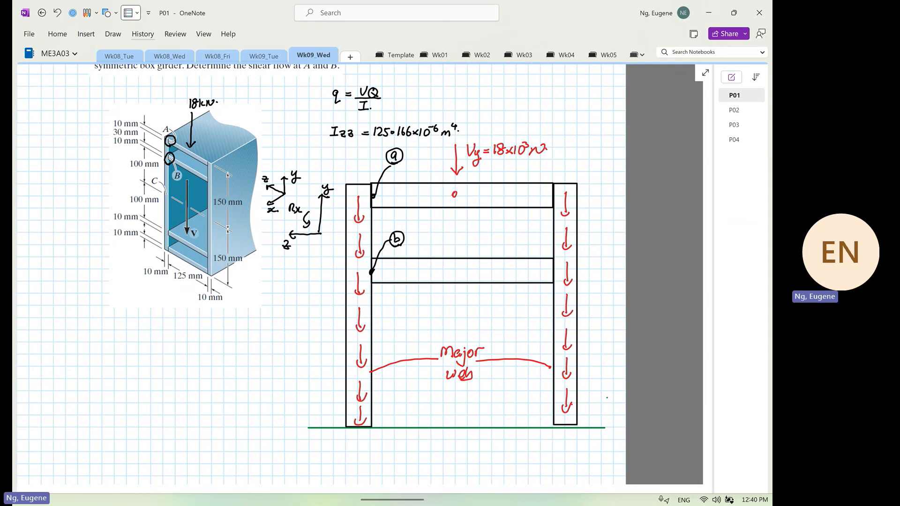
# - Mark the terminal point at the top flange centre and start its Terminal label
pyautogui.moveTo(456, 195); pyautogui.dragTo(454, 213)
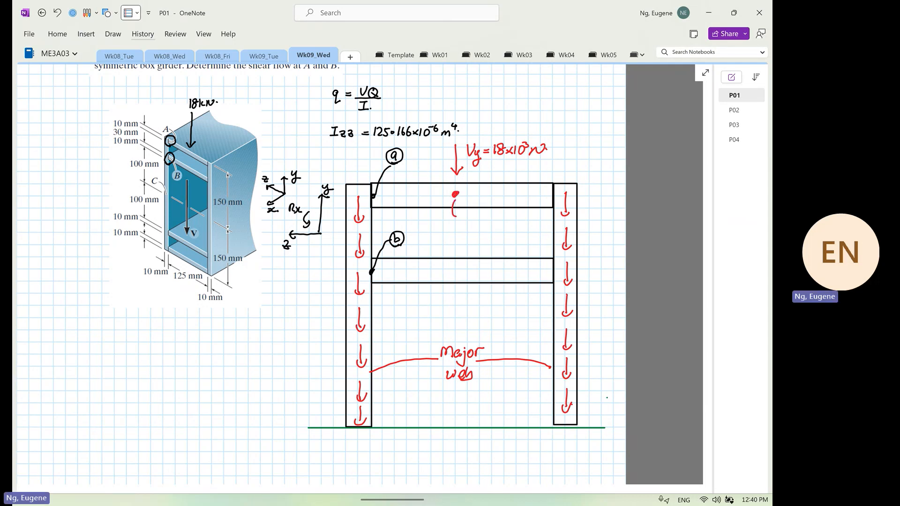
pyautogui.write('Terminal')
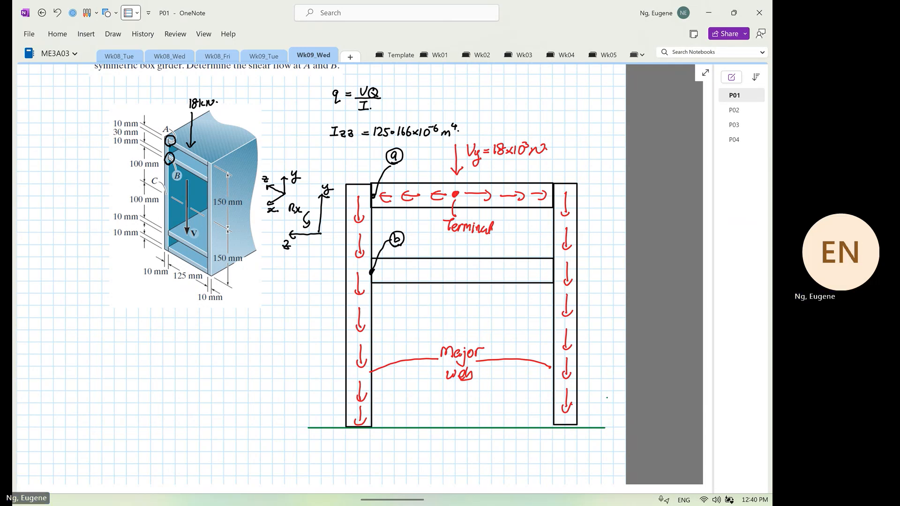
pyautogui.moveTo(840, 253)
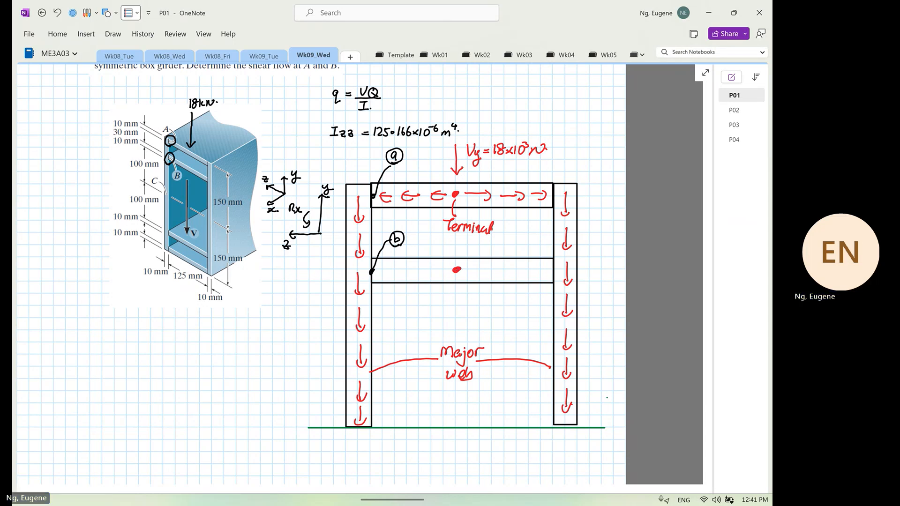
pyautogui.moveTo(840, 252)
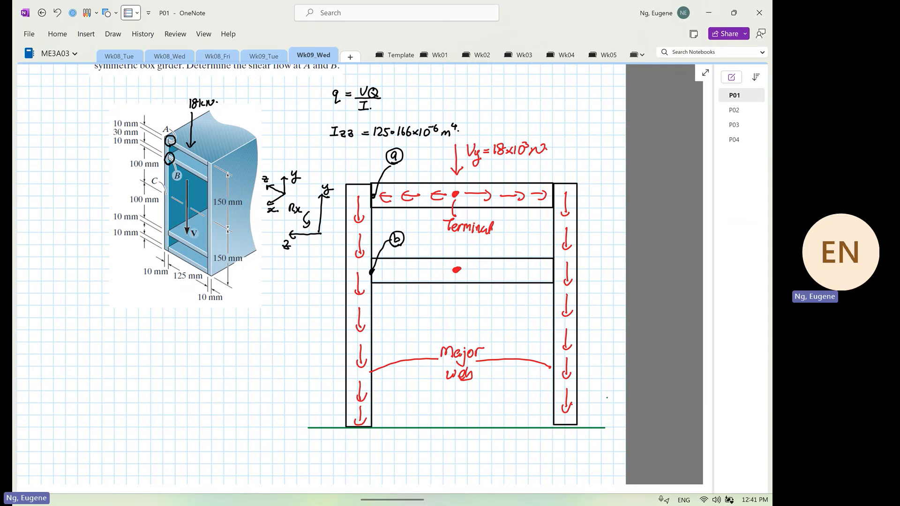
# - Add outward flow arrows on the lower flange and number the terminals 1 and 2
pyautogui.moveTo(459, 270); pyautogui.dragTo(513, 270)
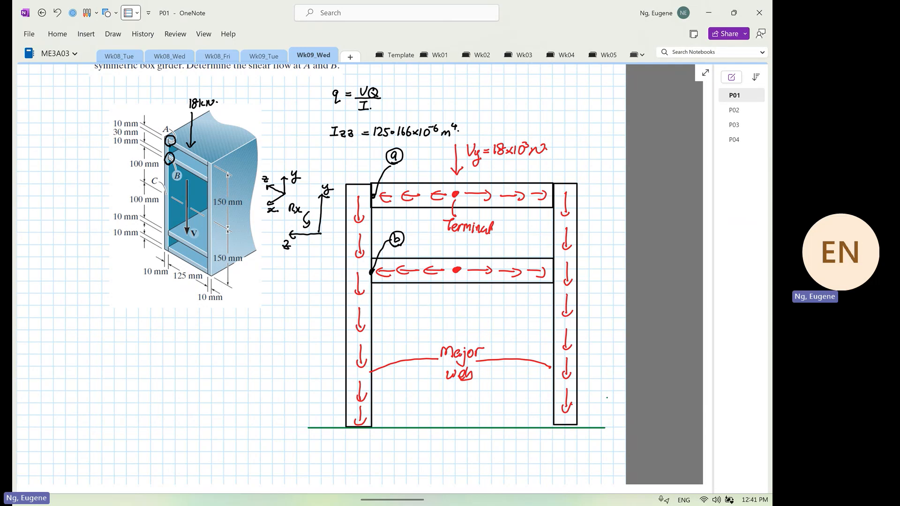
pyautogui.write('1')
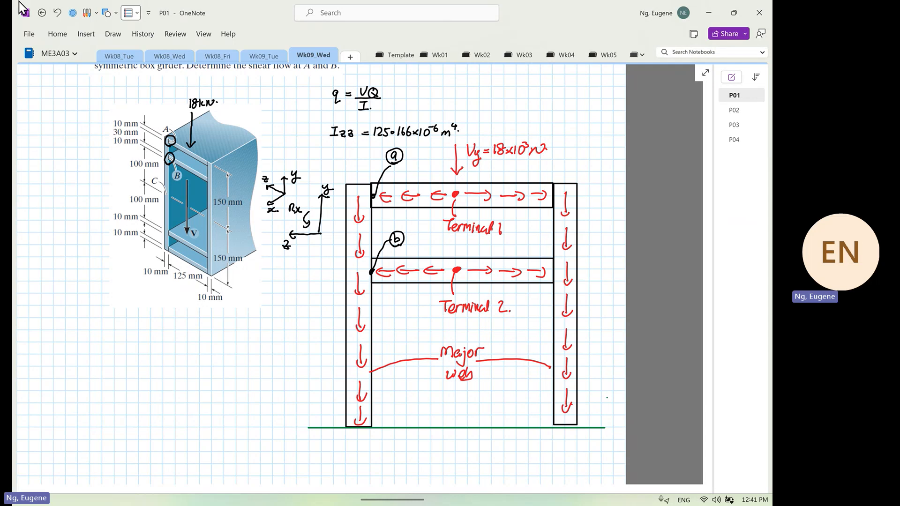
# - Choose a pen from the Draw gallery and switch its ink to black for the note
pyautogui.click(127, 12)
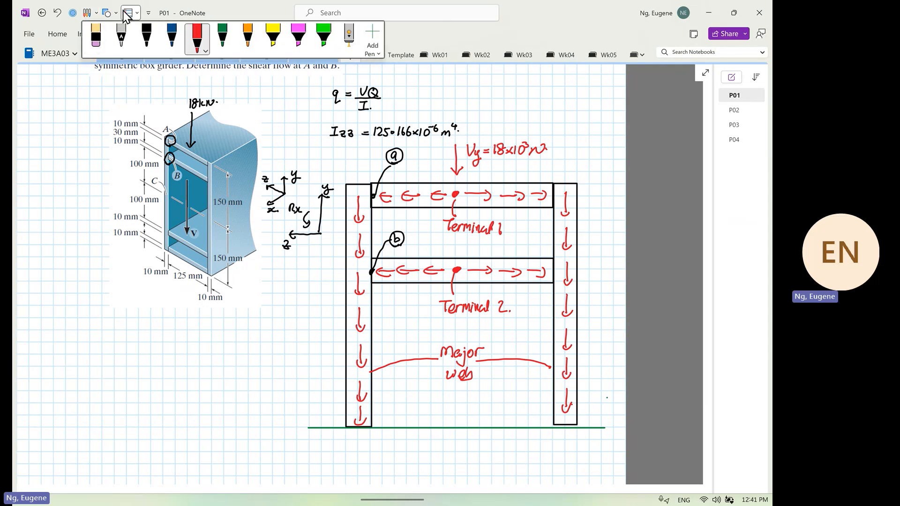
pyautogui.click(130, 12)
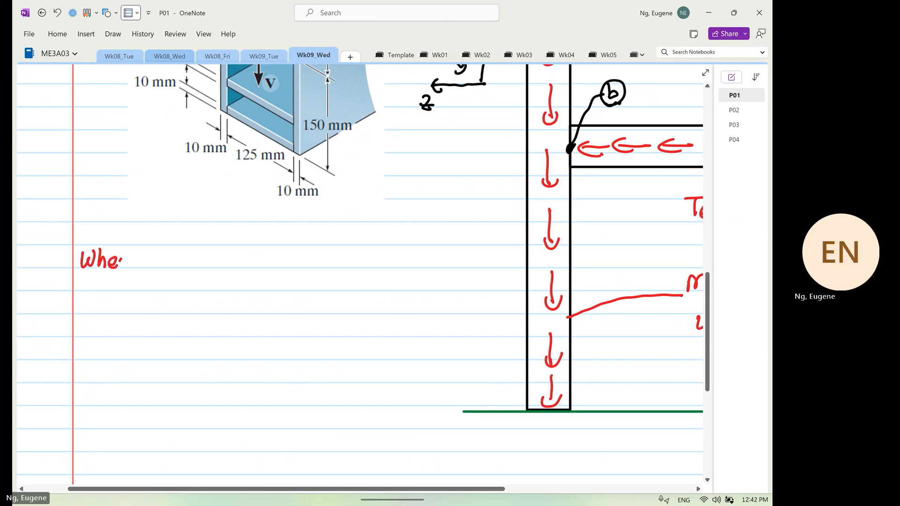
pyautogui.write('n')
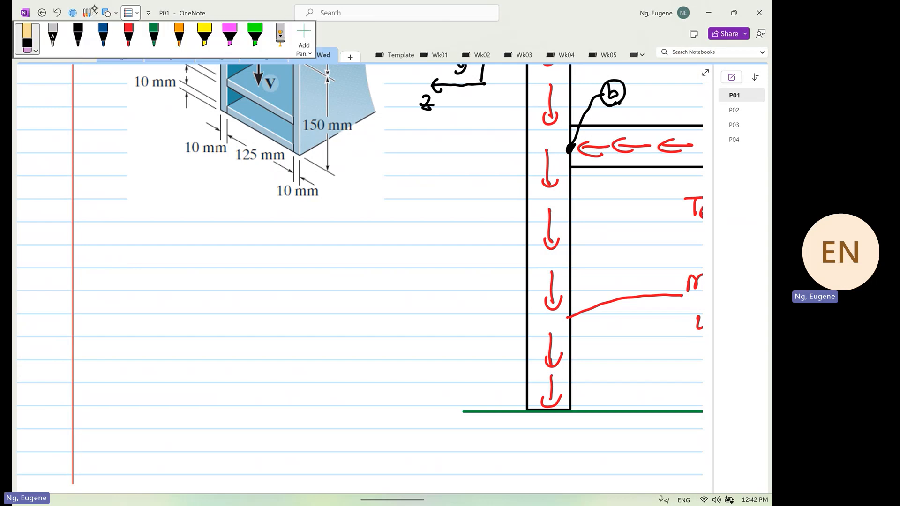
pyautogui.click(78, 39)
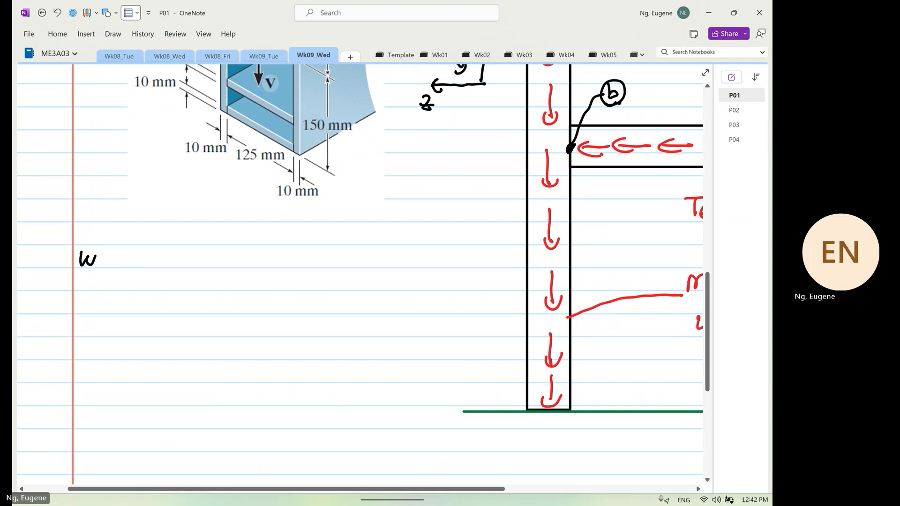
# - Handwrite: when terminals are above the centroid, shear flow q flows away or outwards from the terminals
pyautogui.write('When th')
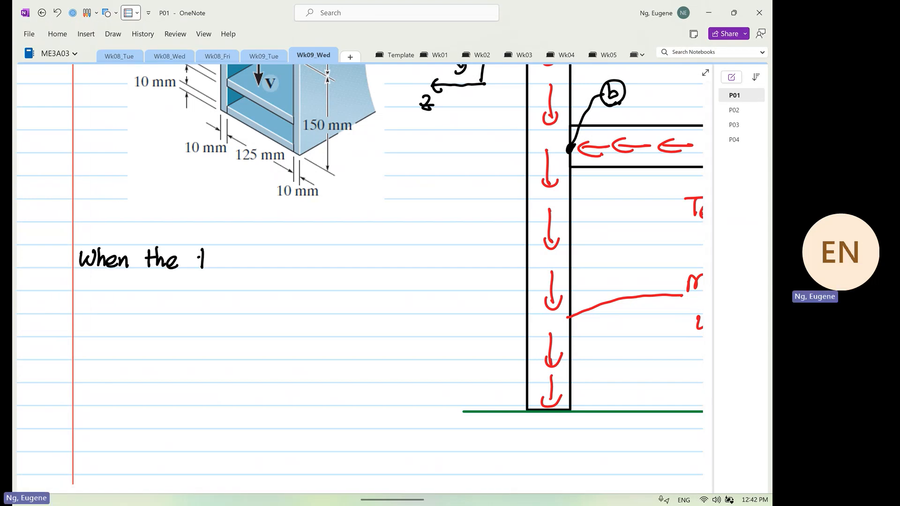
pyautogui.write('ermi')
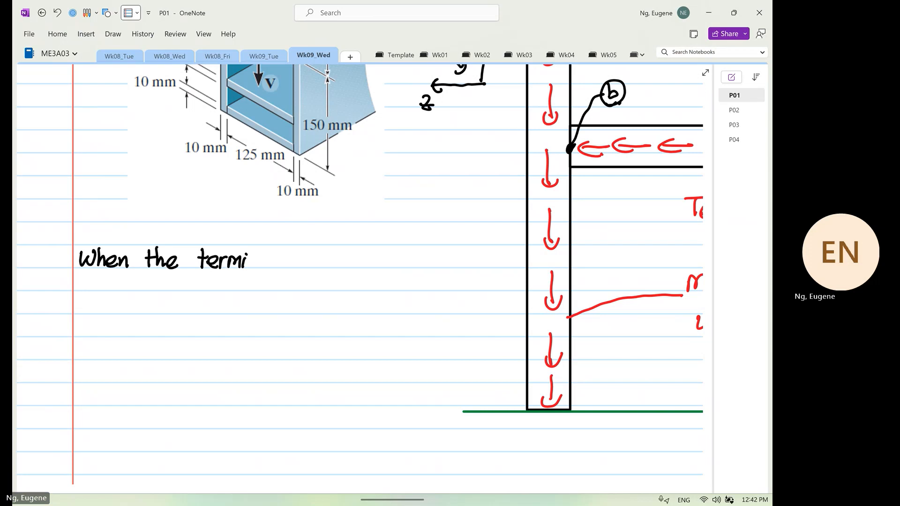
pyautogui.write('nals e')
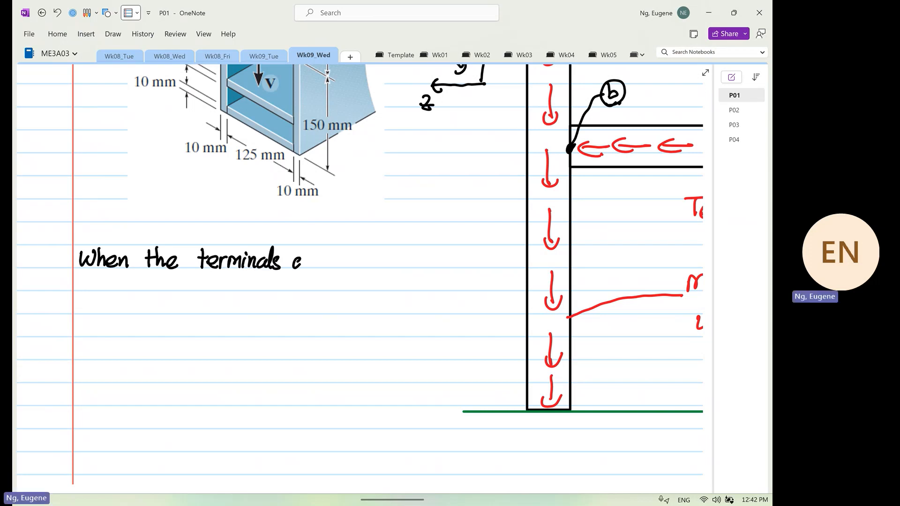
pyautogui.write('are above th')
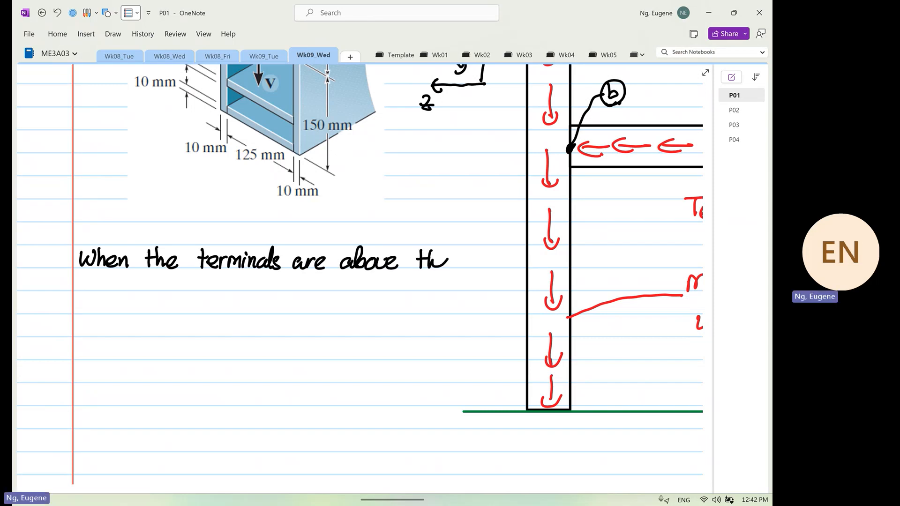
pyautogui.write('ce')
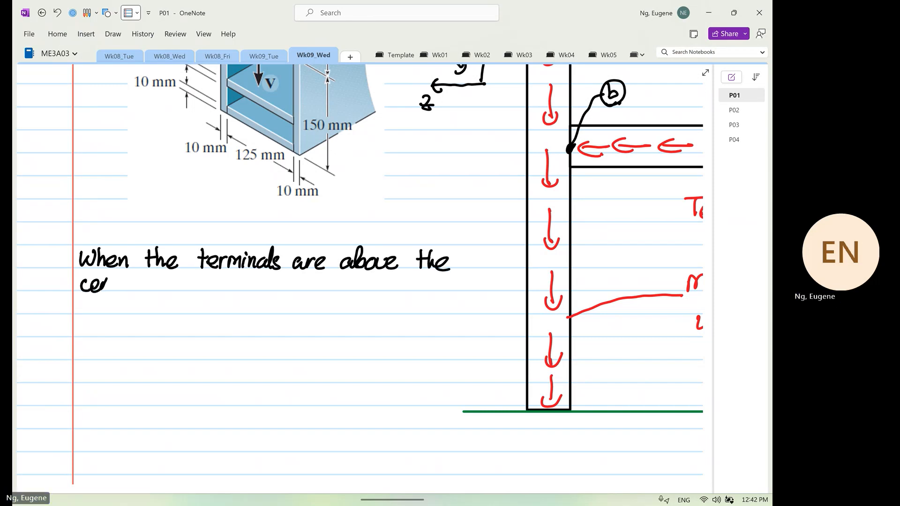
pyautogui.write('centroid,')
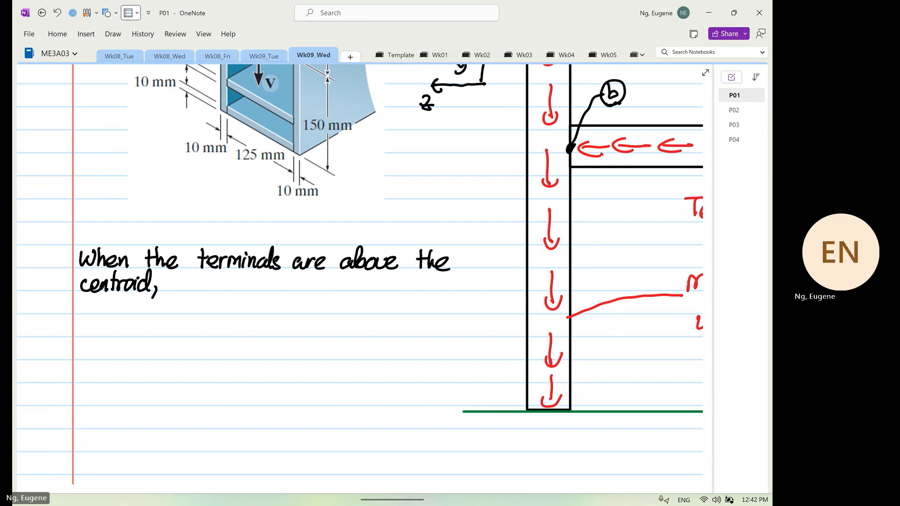
pyautogui.write('the')
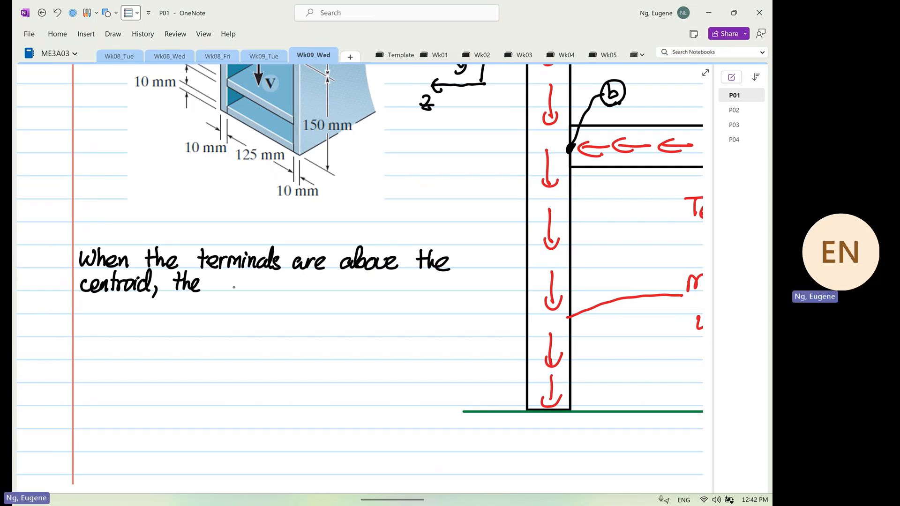
pyautogui.write('shear')
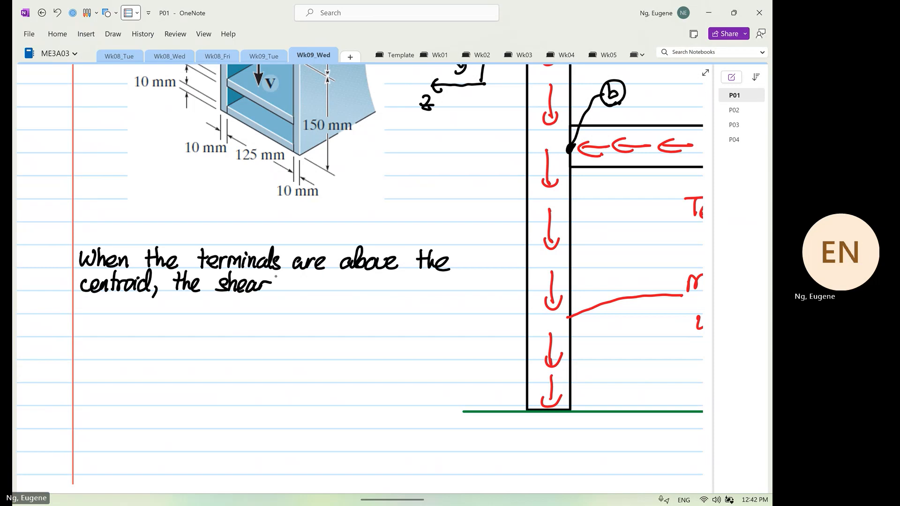
pyautogui.write('flow,')
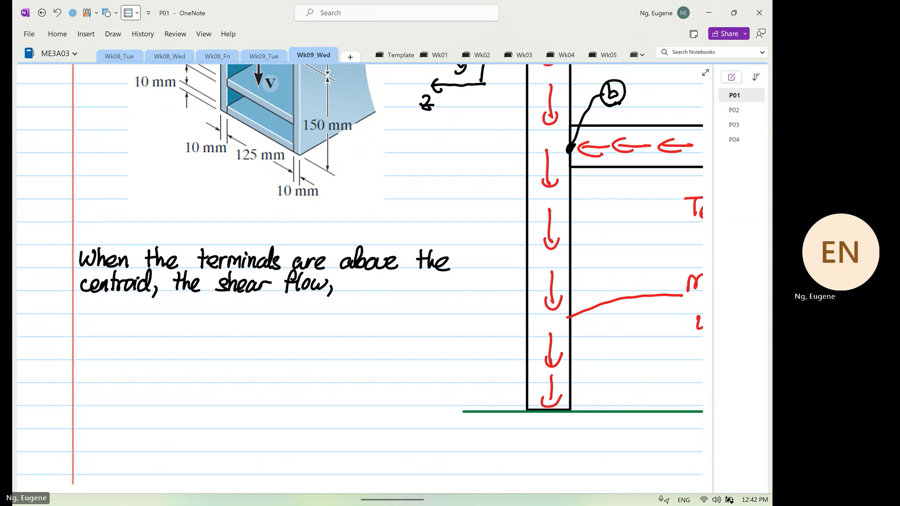
pyautogui.write('q will be')
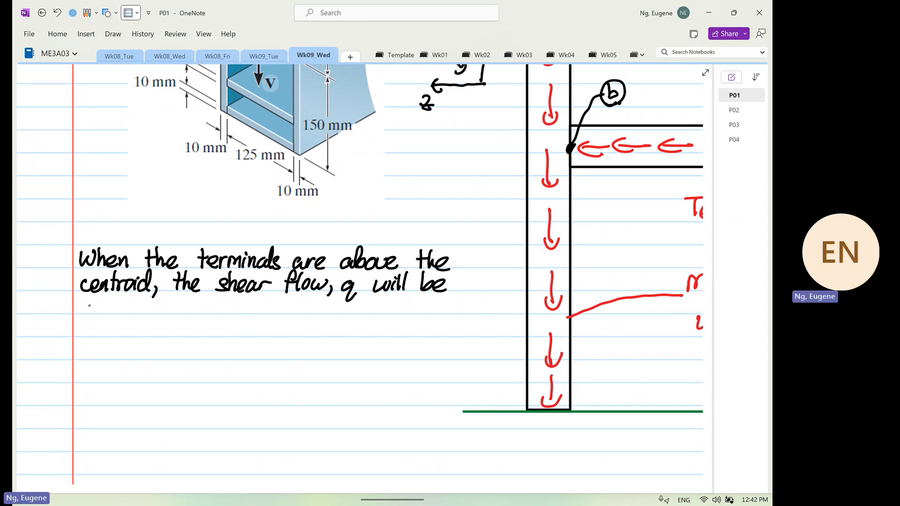
pyautogui.write('flowing a')
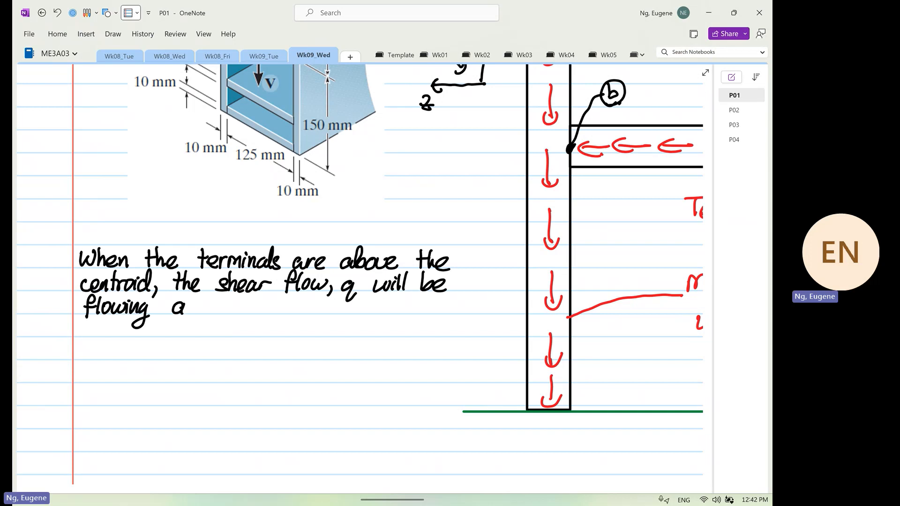
pyautogui.write('way')
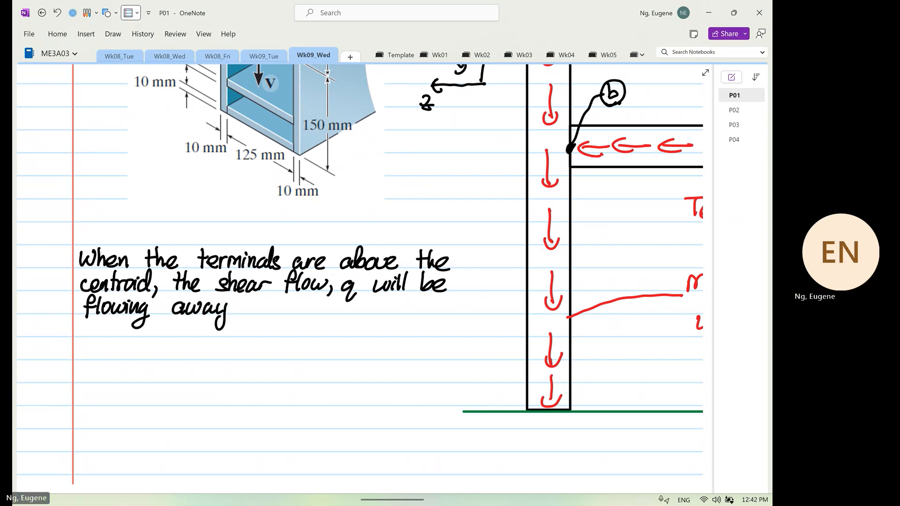
pyautogui.write('or ou')
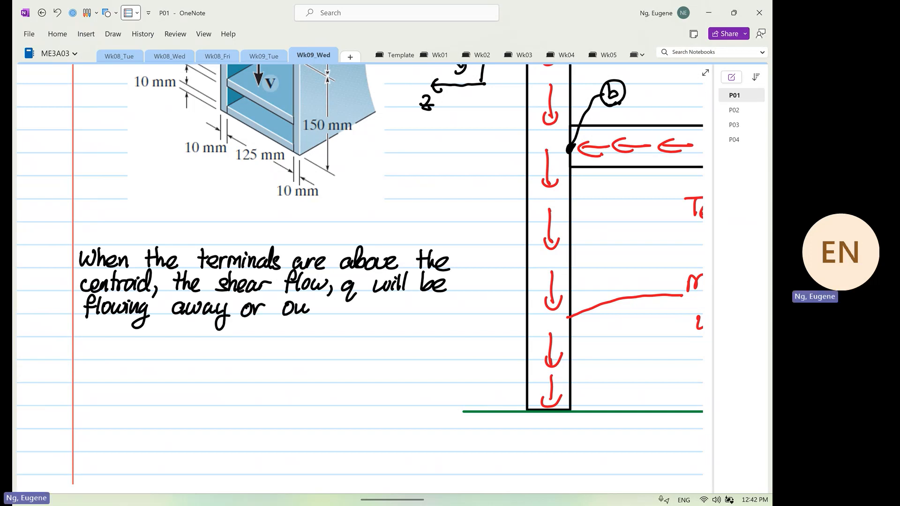
pyautogui.write('outwards')
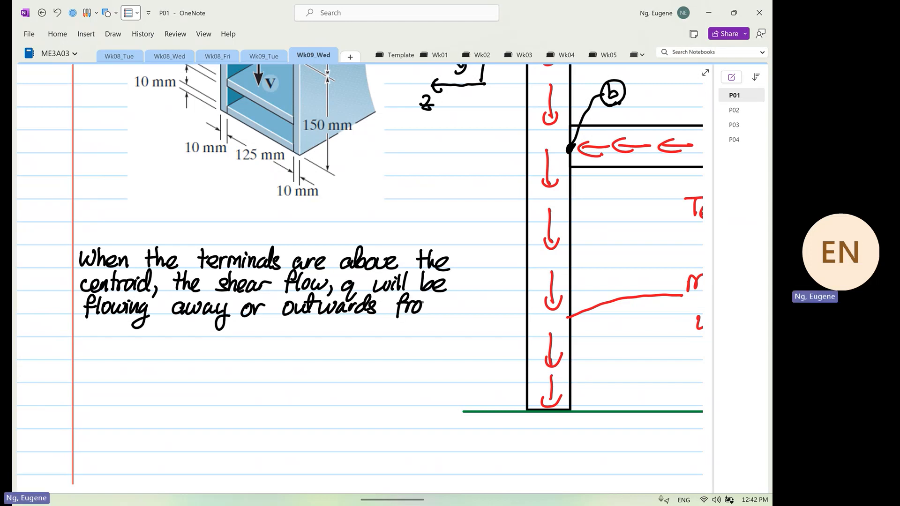
pyautogui.write('from the')
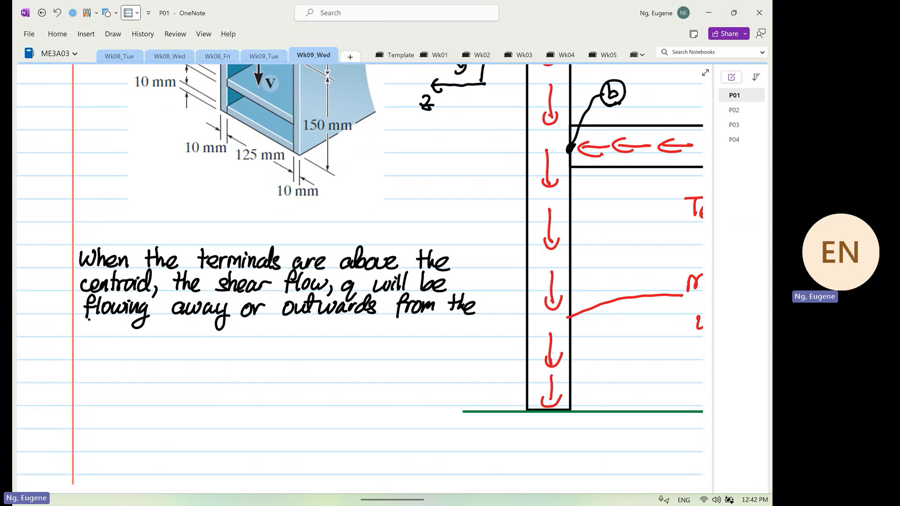
pyautogui.write('termi')
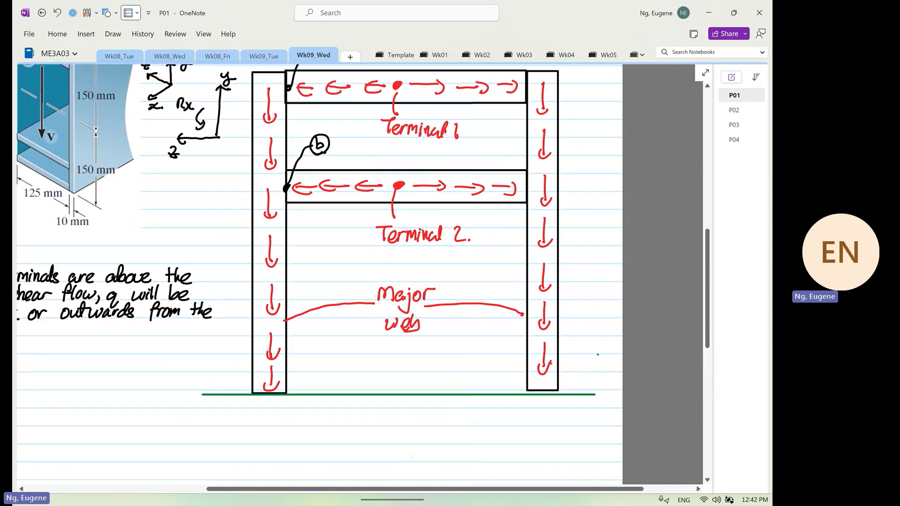
pyautogui.scroll(-3)
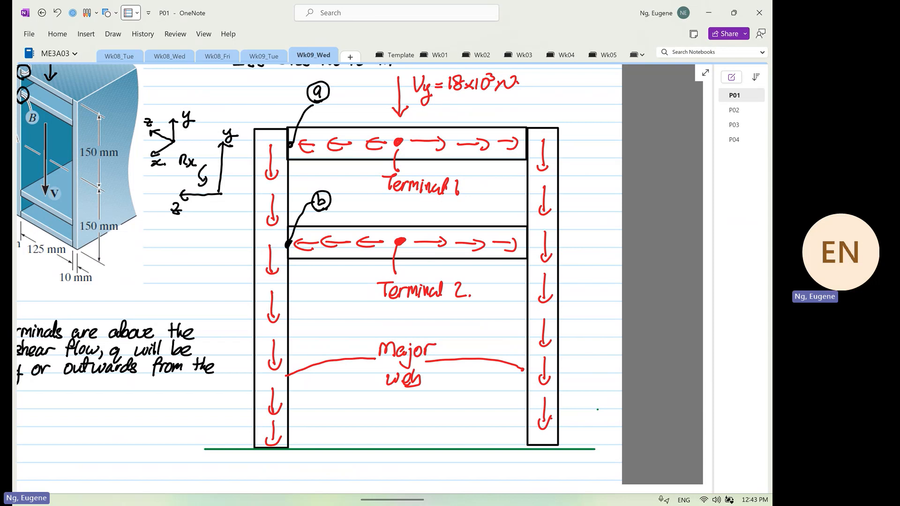
# - Draw black shear-flow arrows running along the lower flange of the girder sketch
pyautogui.moveTo(308, 219); pyautogui.dragTo(390, 220)
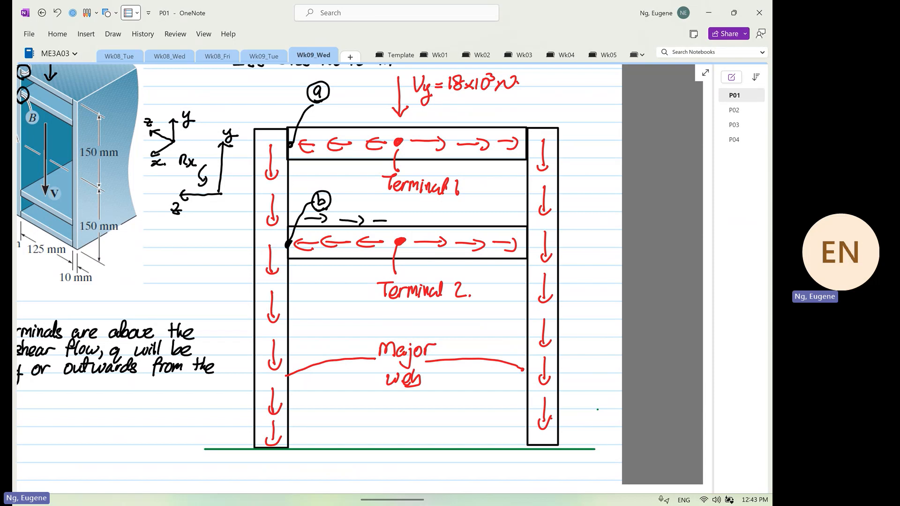
pyautogui.moveTo(464, 218); pyautogui.dragTo(514, 218)
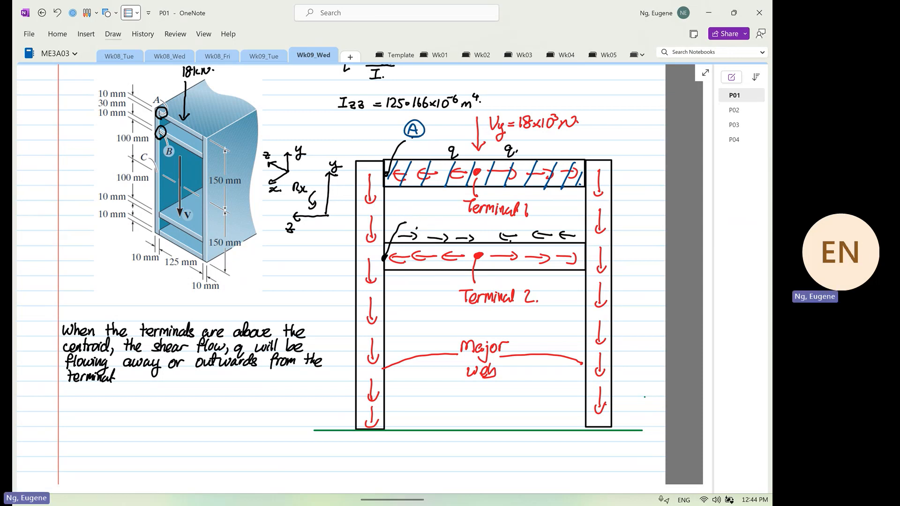
# - Write a circled A, the heading 'Box Beam analysis, 2q', and begin the line 't ='
pyautogui.click(415, 214)
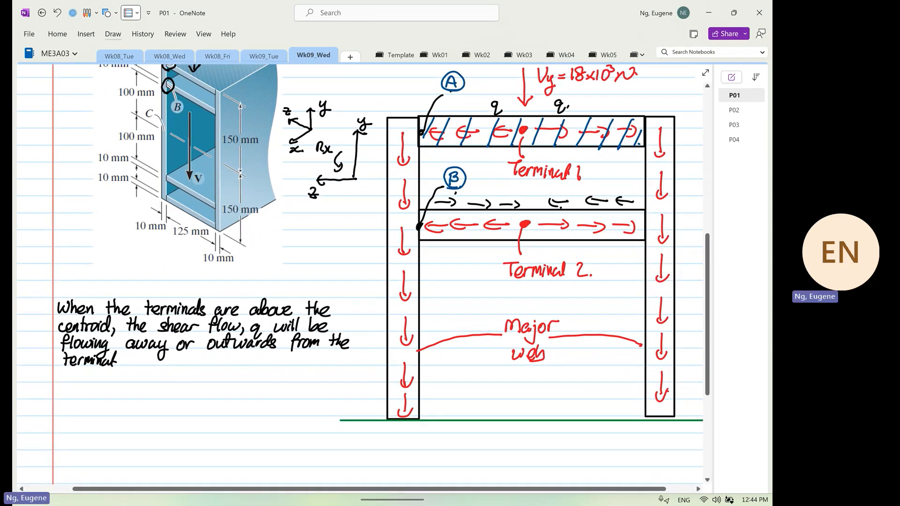
pyautogui.moveTo(60, 381); pyautogui.dragTo(78, 399)
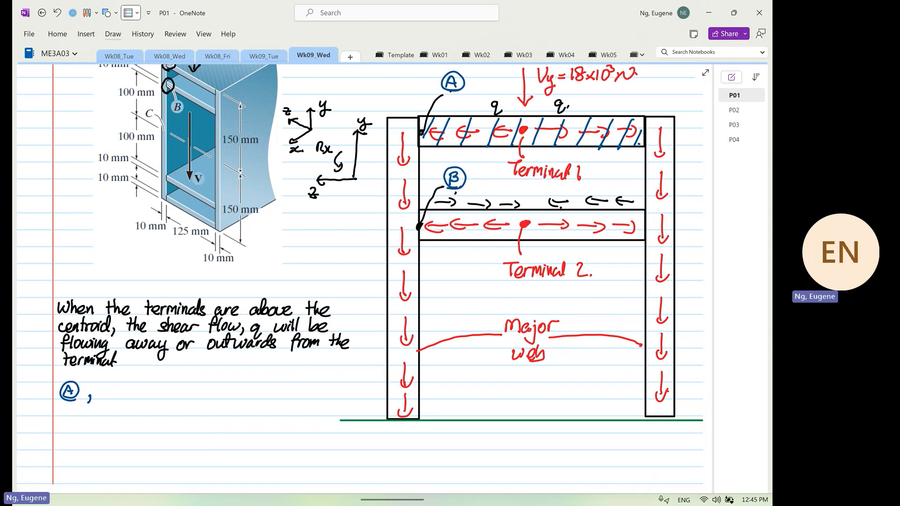
pyautogui.write('Bo')
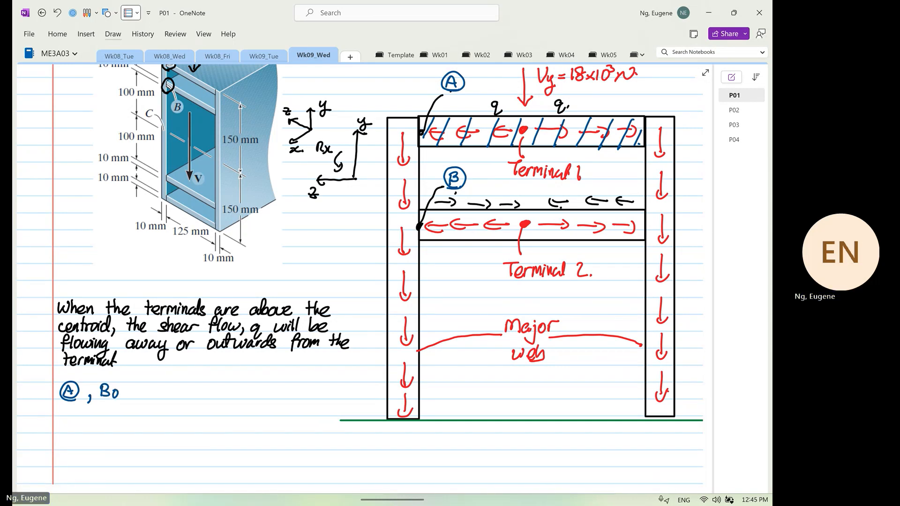
pyautogui.write('Box Bo')
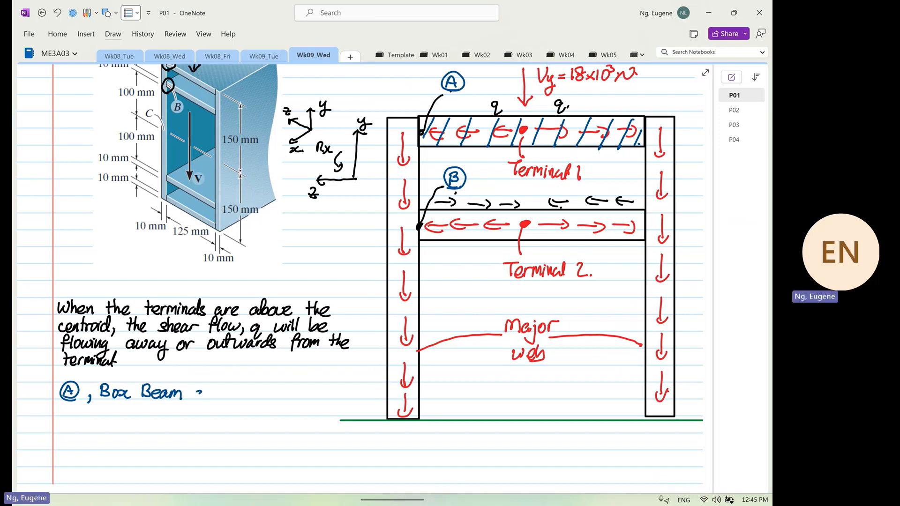
pyautogui.write('analysis,')
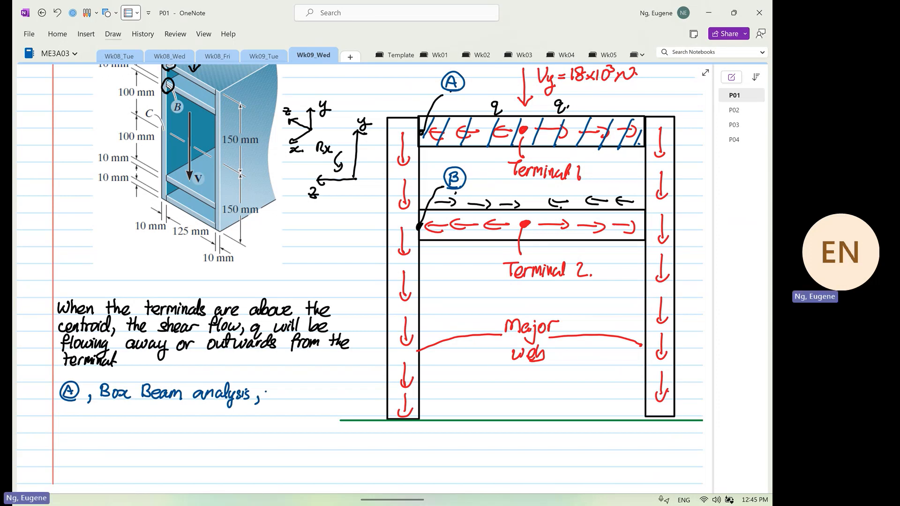
pyautogui.write('2q')
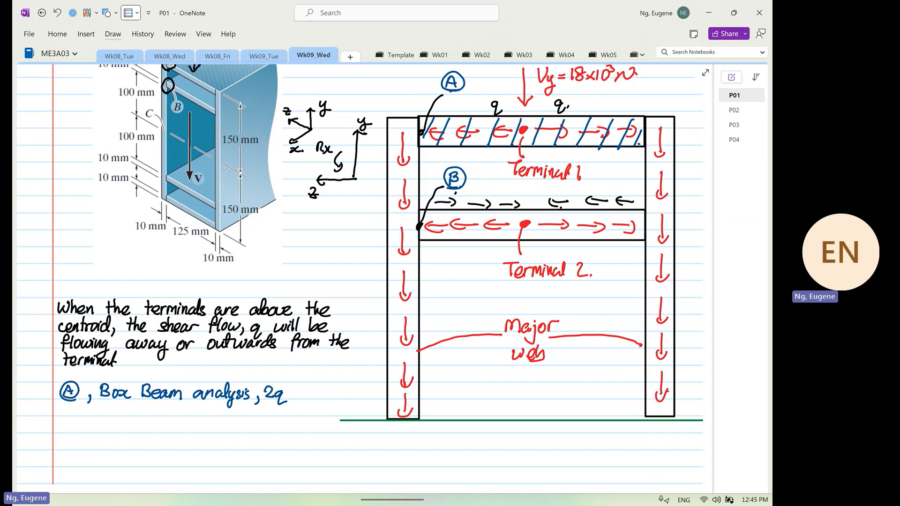
pyautogui.write('t=')
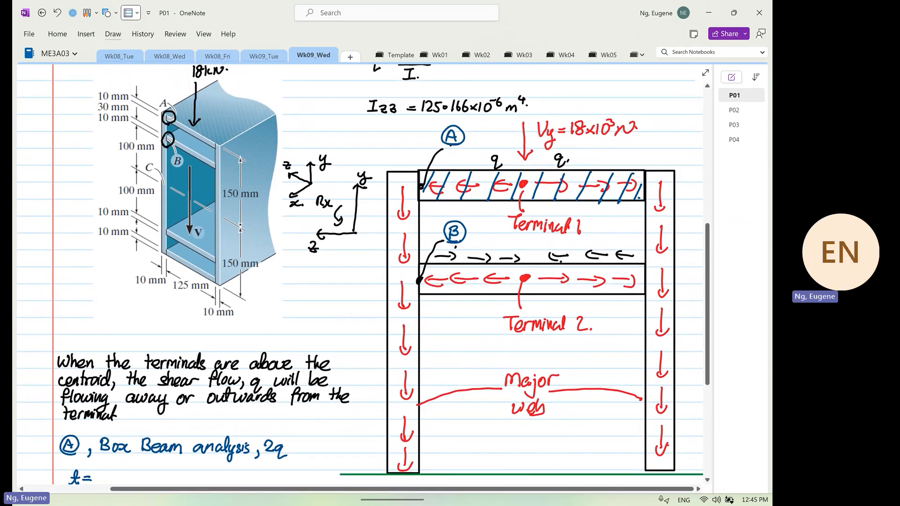
# - Place a copy of the box-girder figure beside the working and start the thickness value '0.'
pyautogui.scroll(-3)
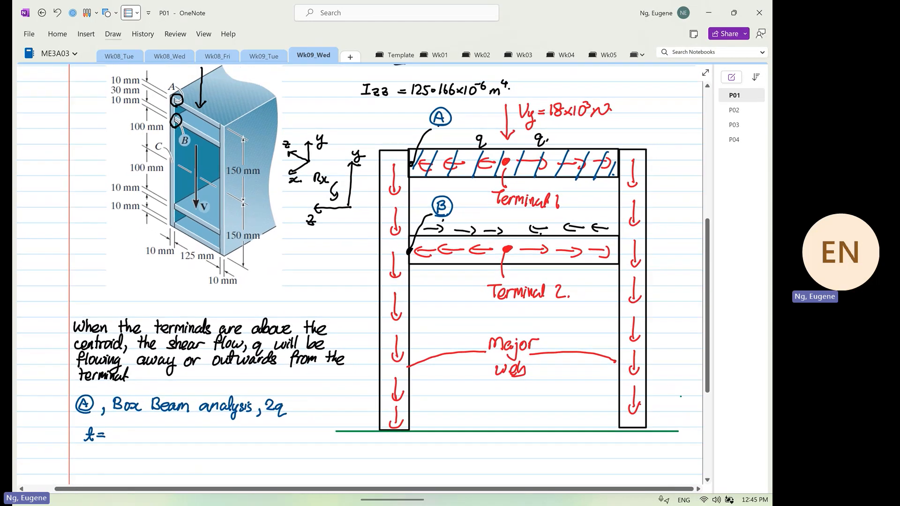
pyautogui.moveTo(253, 205)
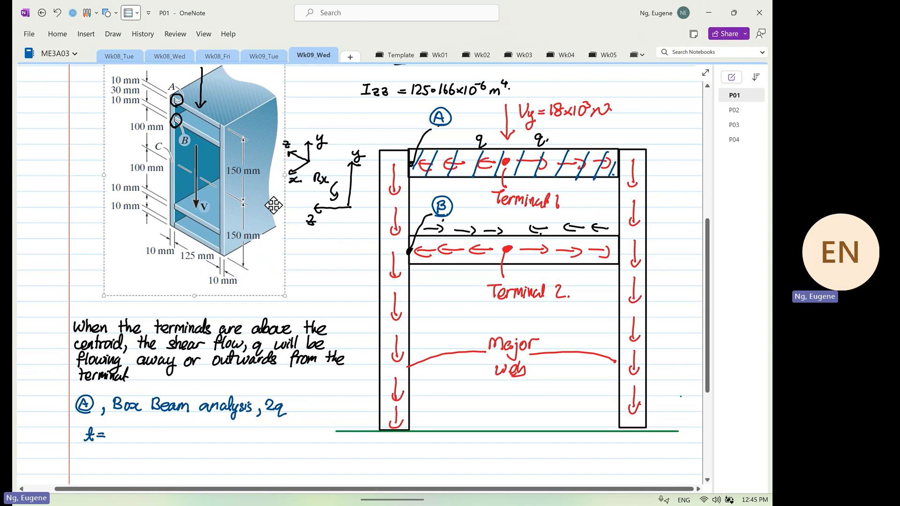
pyautogui.scroll(-3)
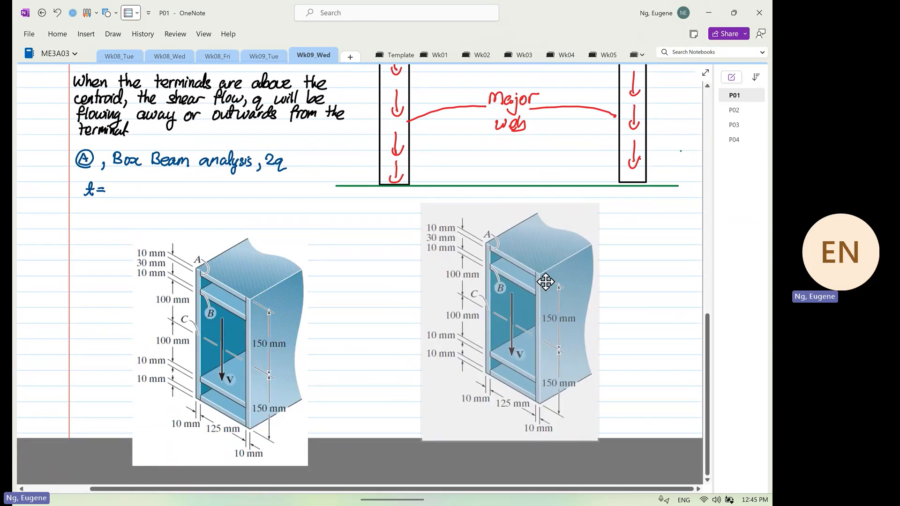
pyautogui.moveTo(545, 282); pyautogui.dragTo(578, 268)
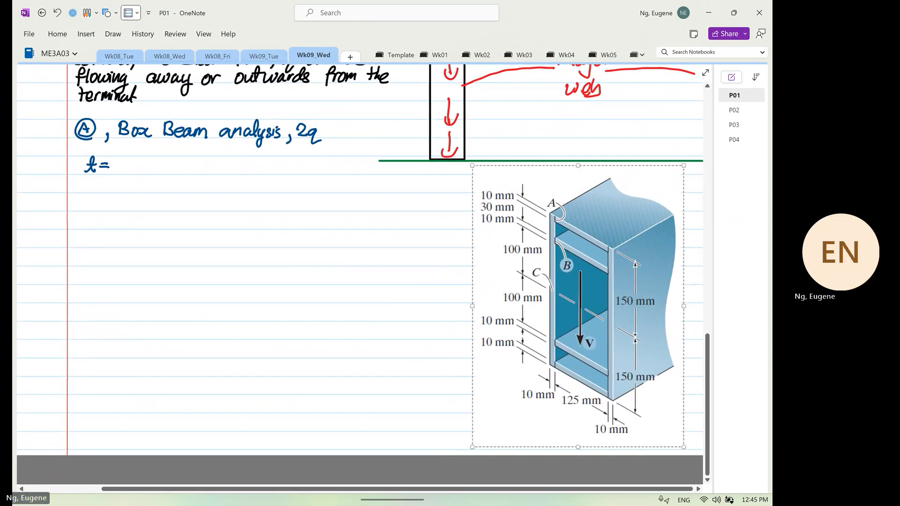
pyautogui.scroll(-3)
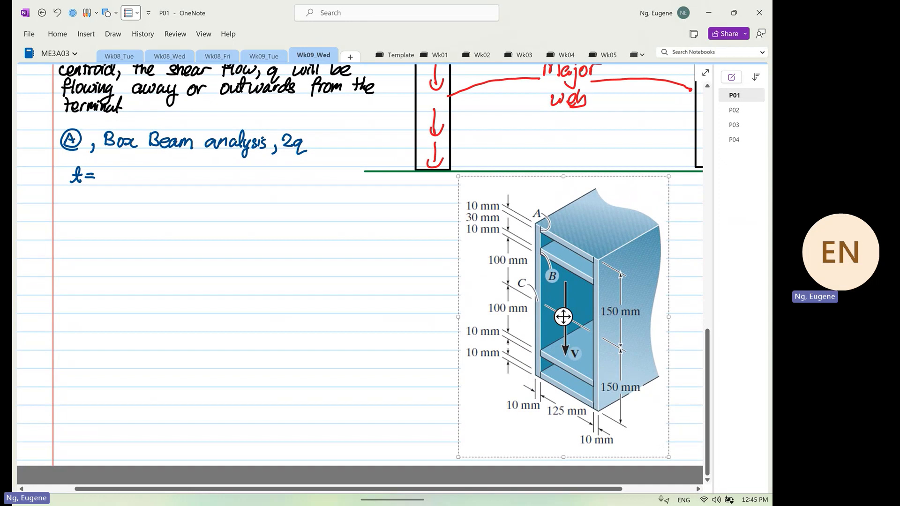
pyautogui.write('0.')
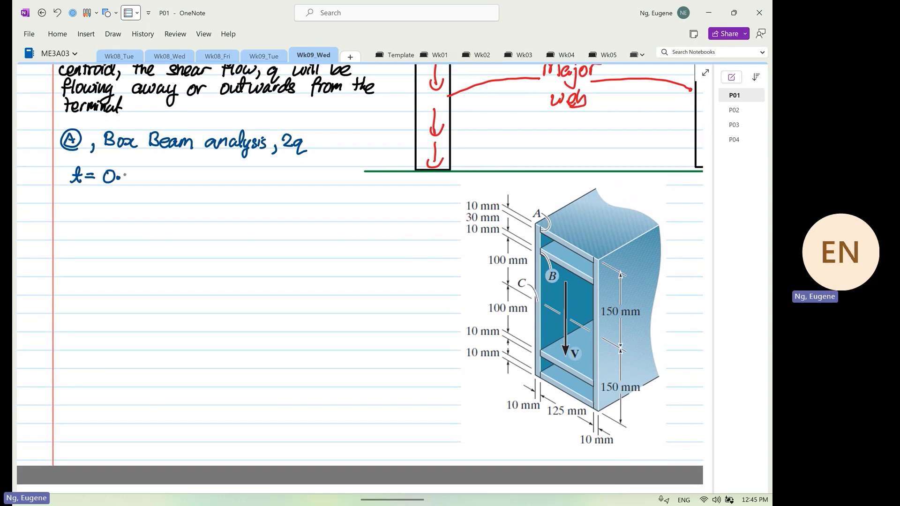
# - Write t = 0.01 m and Qz = w d ȳ = (0.125)(0.01)(0.15 − 0.01/2)
pyautogui.write('01.')
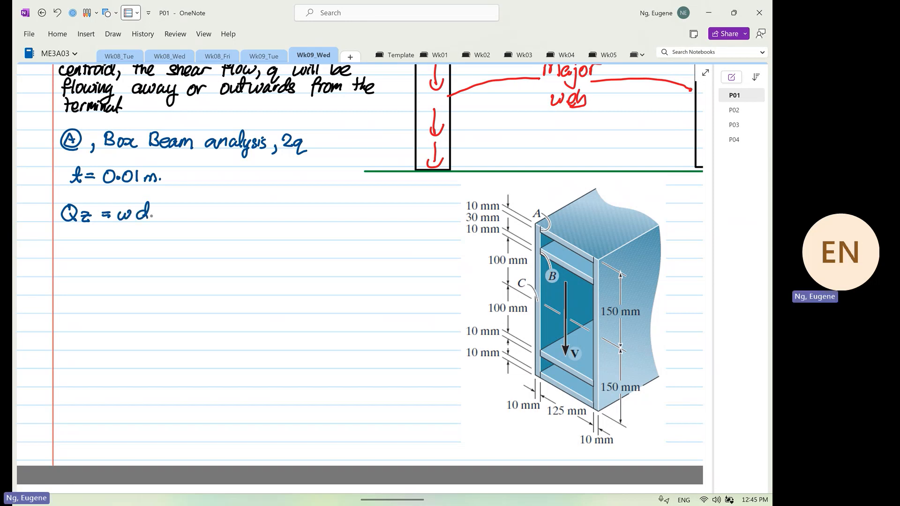
pyautogui.write('ȳ =')
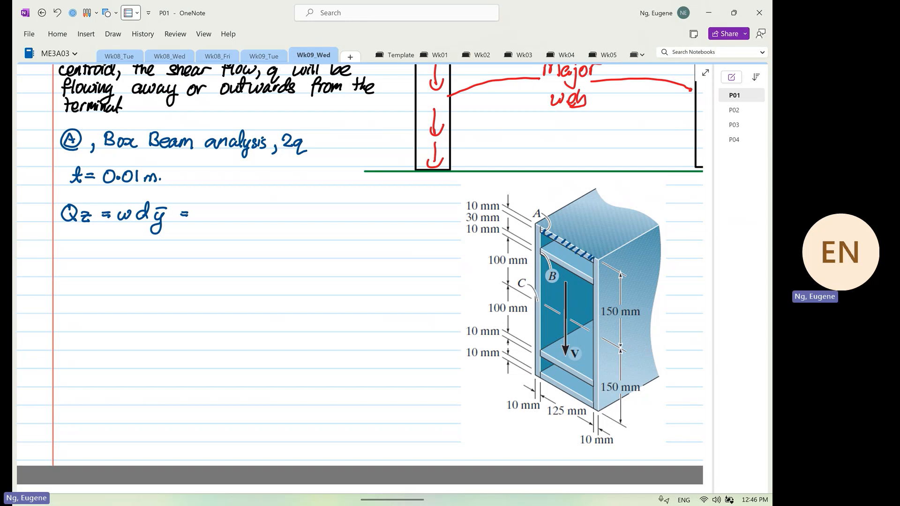
pyautogui.write('(0.125)(')
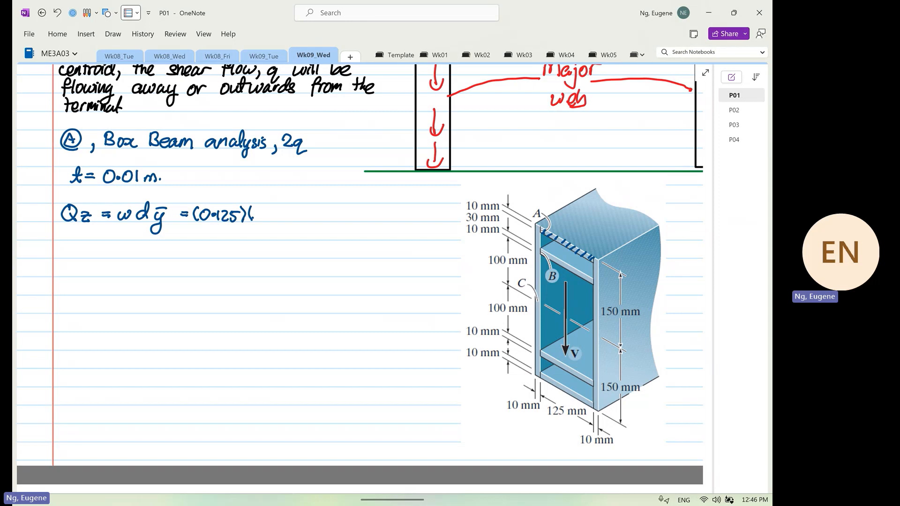
pyautogui.write('c')
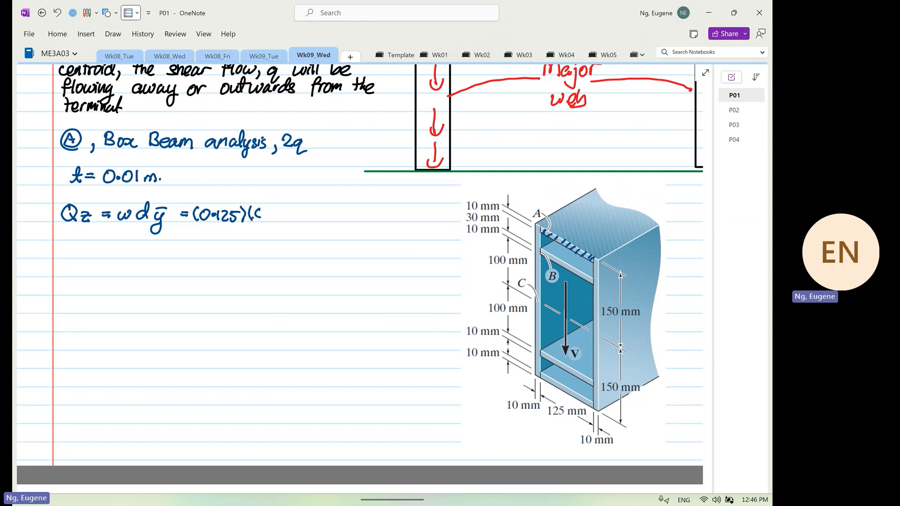
pyautogui.write('0.01)(')
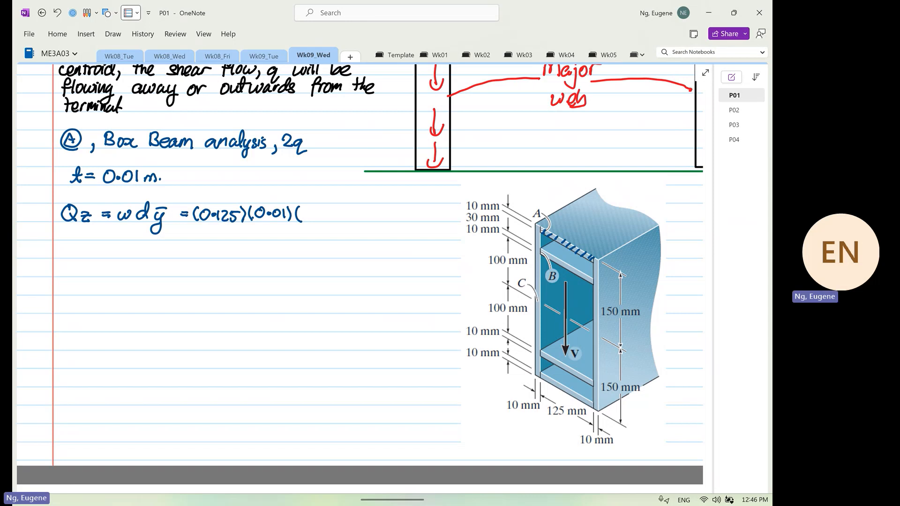
pyautogui.write('0.15-')
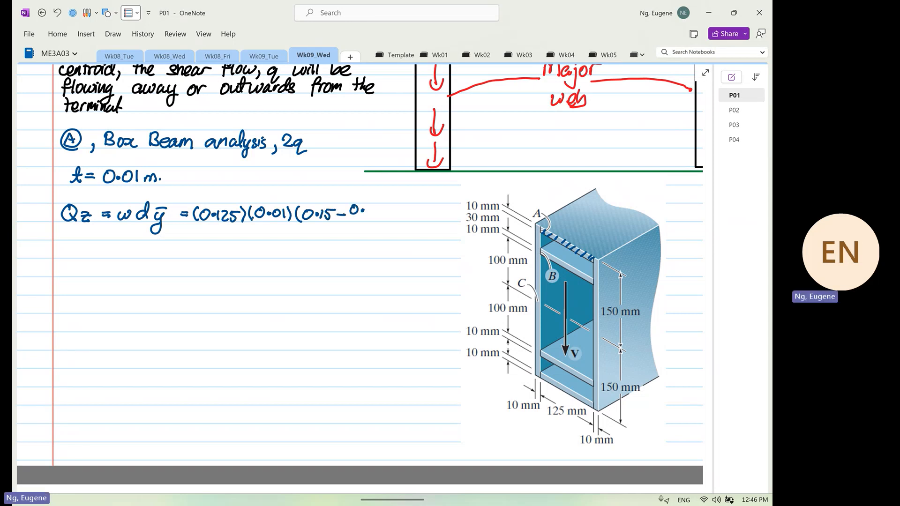
pyautogui.write('0.01/2)')
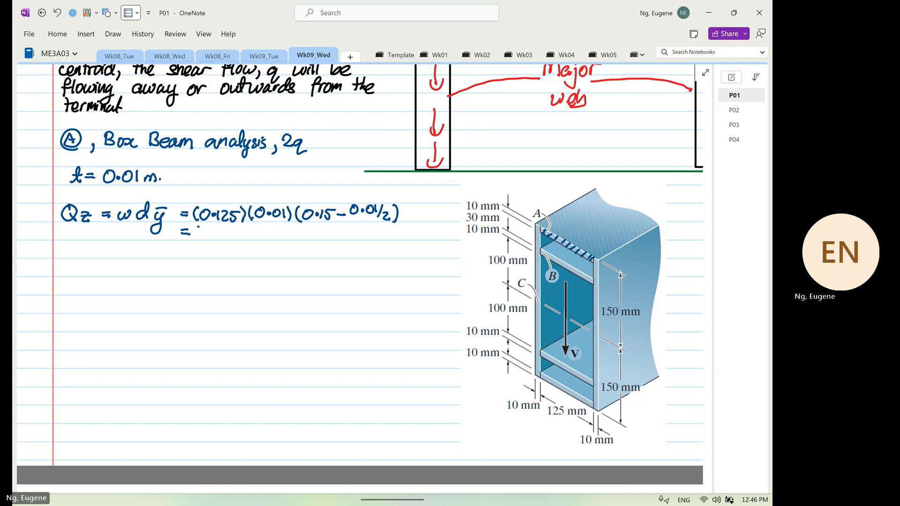
# - Write Qz = 181.25×10⁻⁶ m³ and set up q at A = Vy Qz / (Izz·2) with a Box Beam note
pyautogui.write('181.25×10⁻⁶ m³.')
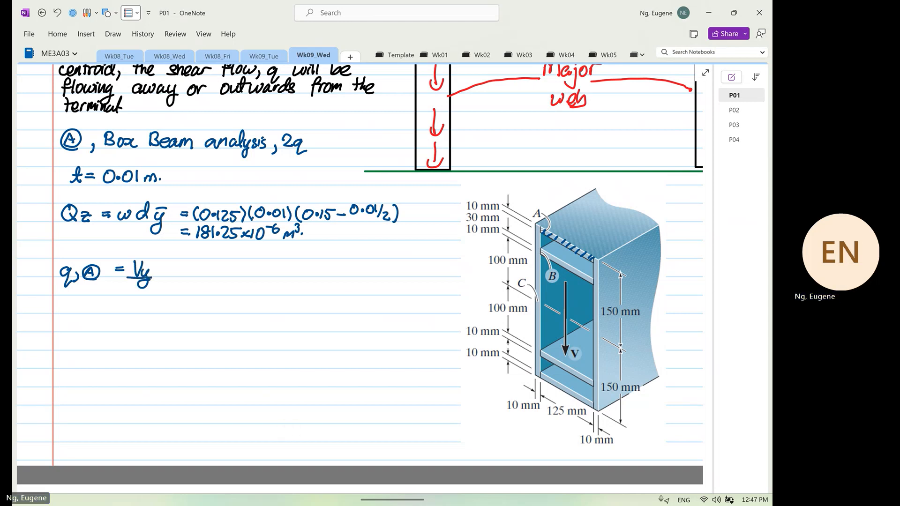
pyautogui.write('Izz (2) =')
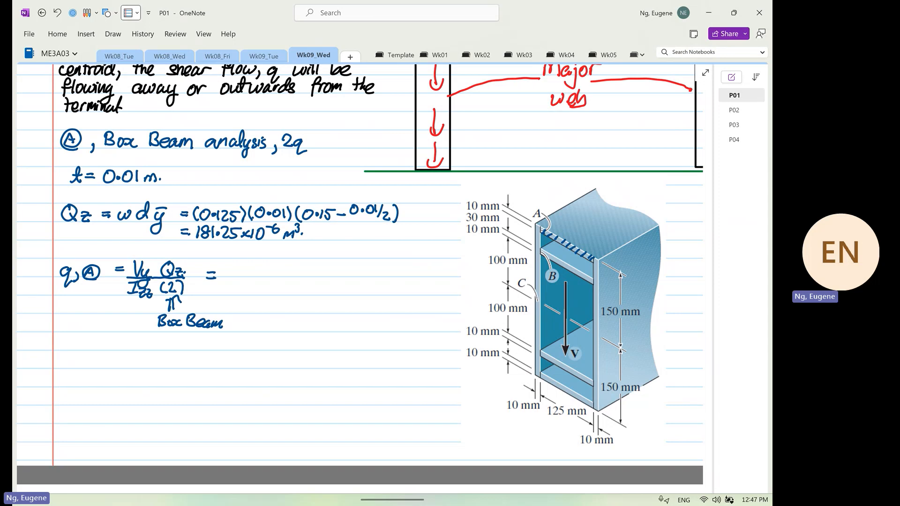
# - Check Izz above and write the substituted fraction (18×10³)(181.25×10⁻⁶)/((125.166×10⁻⁶)(2))
pyautogui.scroll(-3)
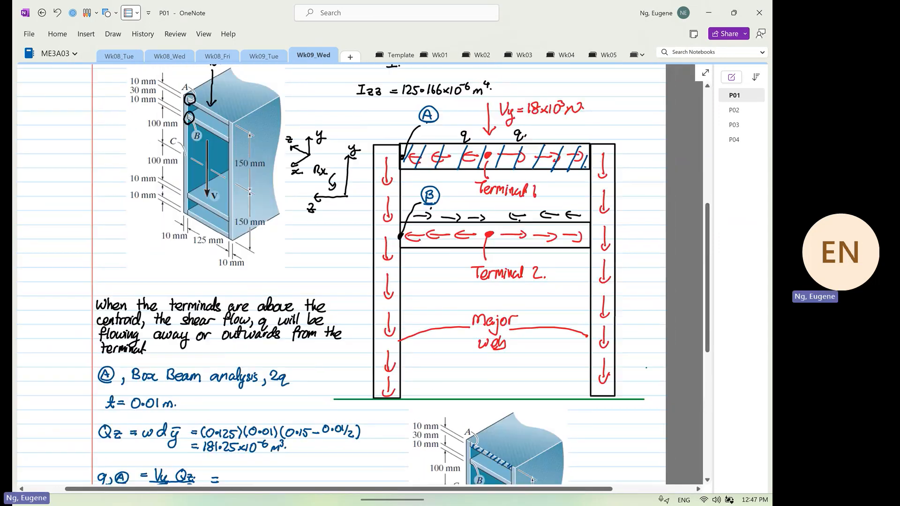
pyautogui.scroll(-3)
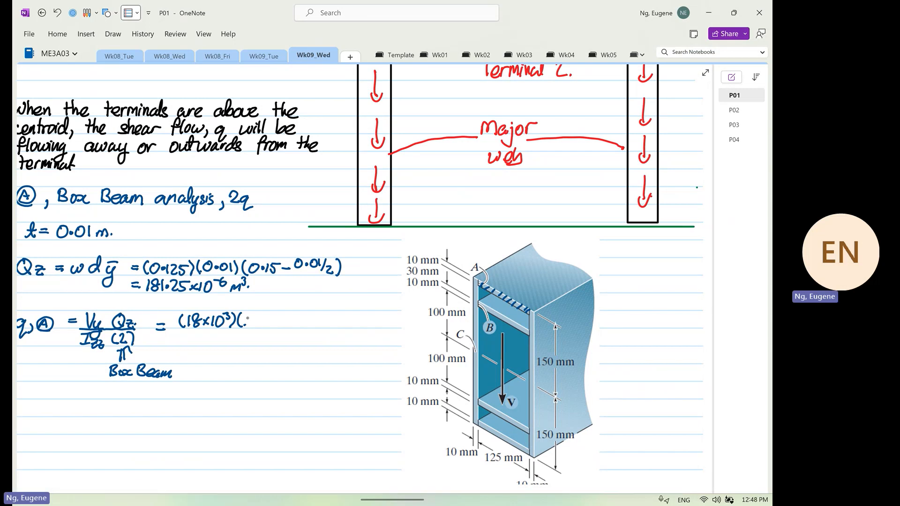
pyautogui.write('181.25x10^-6)')
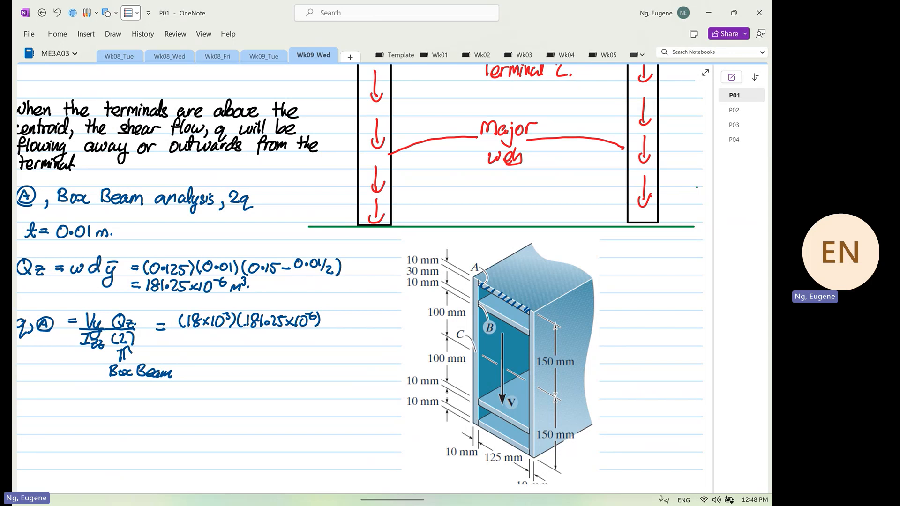
pyautogui.moveTo(182, 332); pyautogui.dragTo(317, 332)
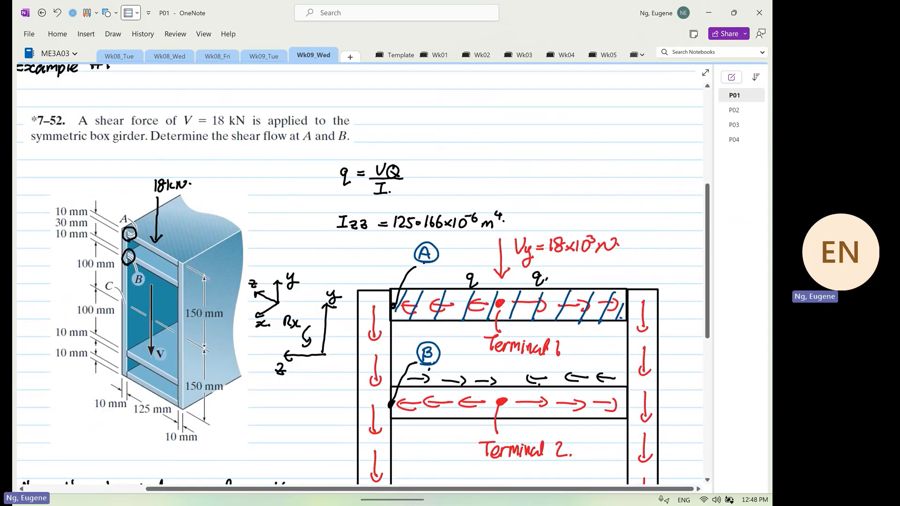
pyautogui.scroll(-3)
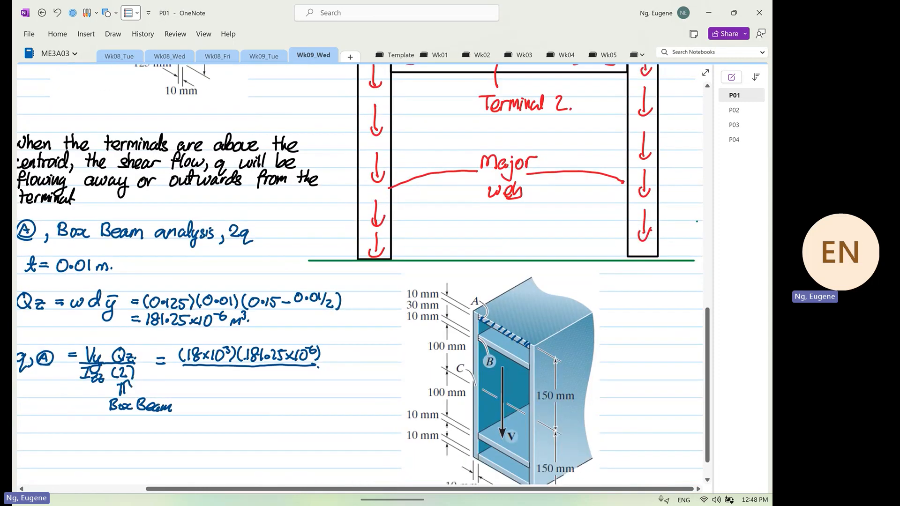
pyautogui.scroll(-3)
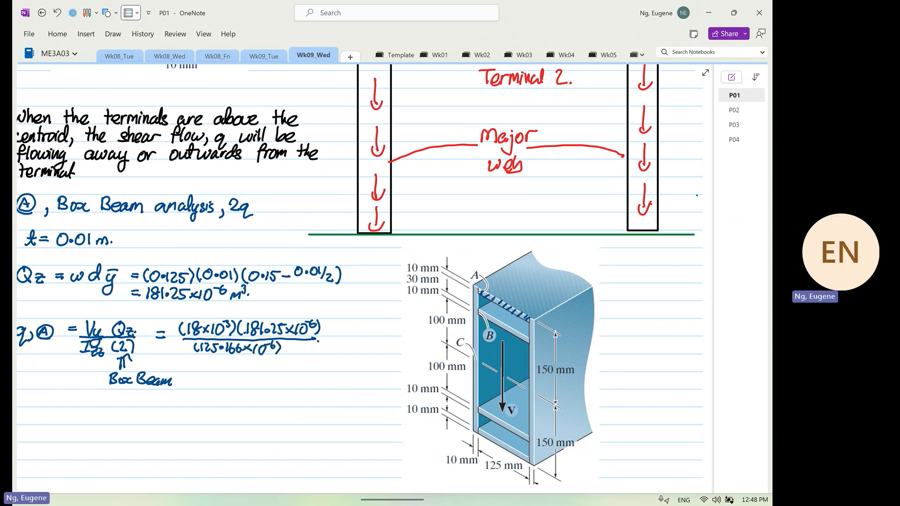
pyautogui.write('(2)')
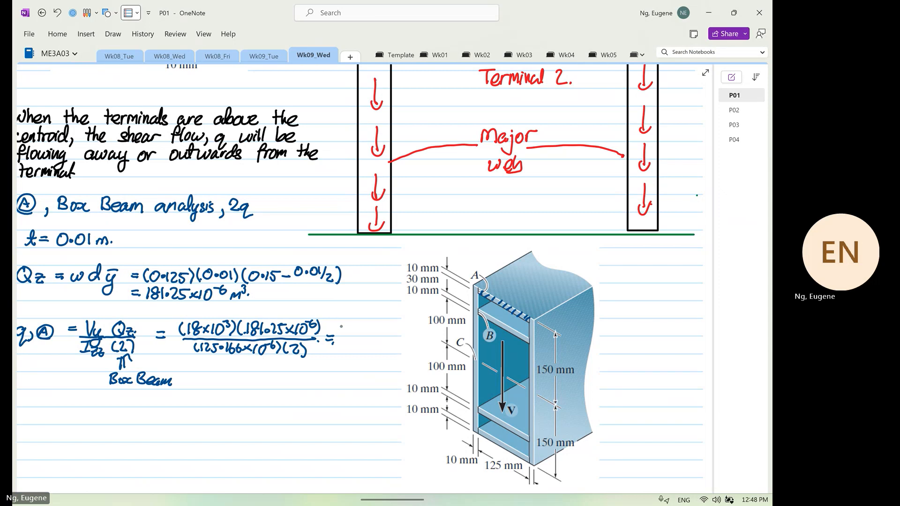
# - Write the result 13.033×10³ N/m and move the girder figure right, clear of the working
pyautogui.write('13.0')
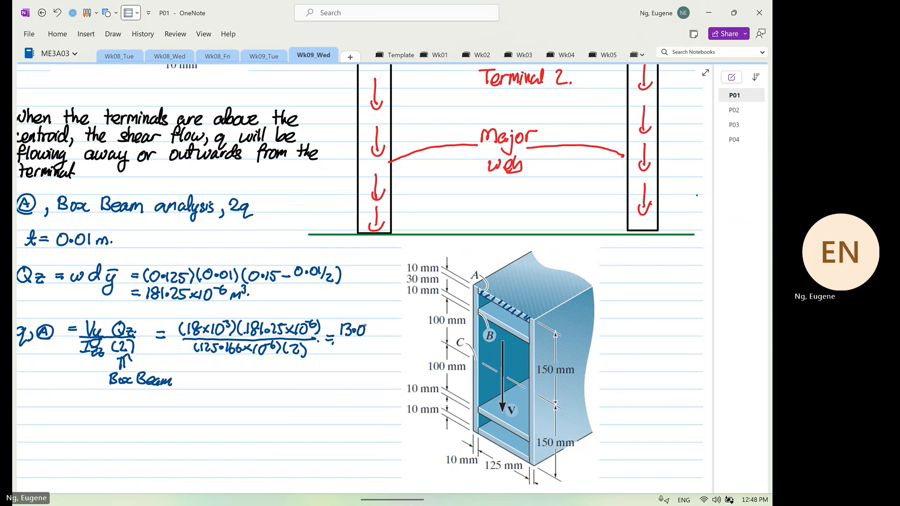
pyautogui.write('33×10')
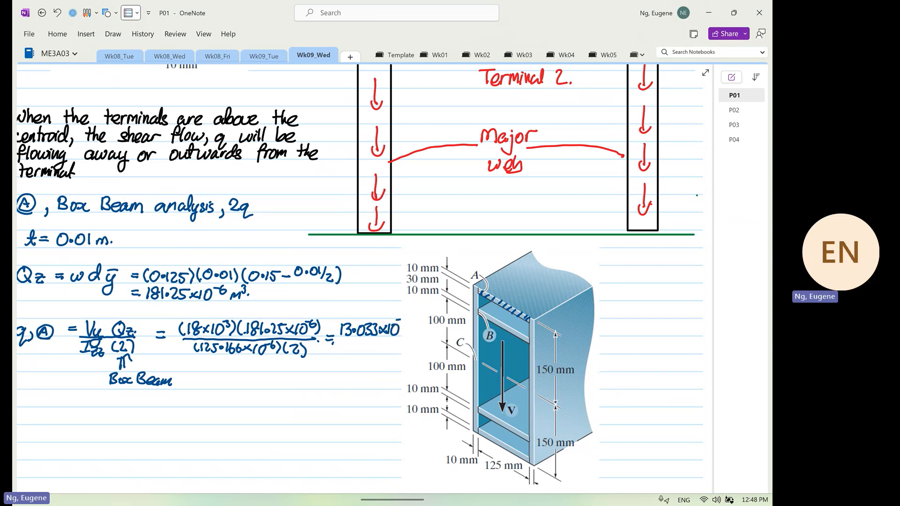
pyautogui.write('N/m.')
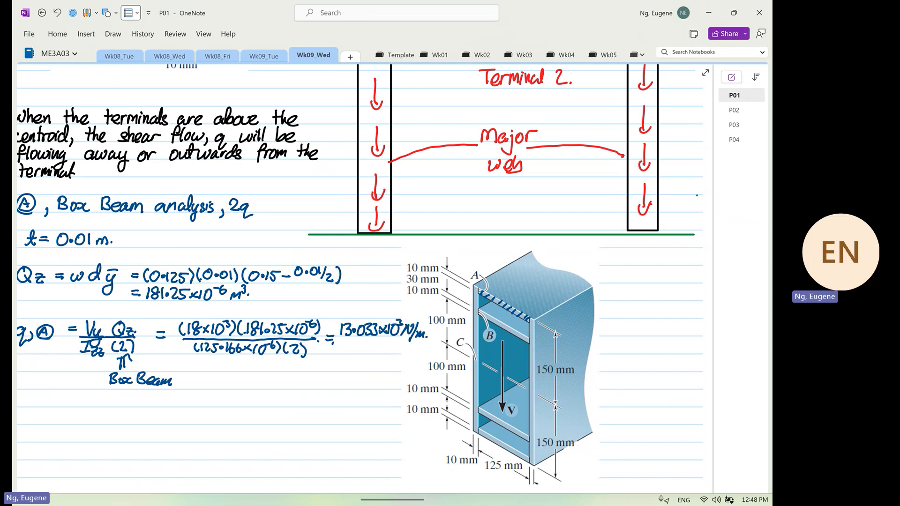
pyautogui.click(500, 356)
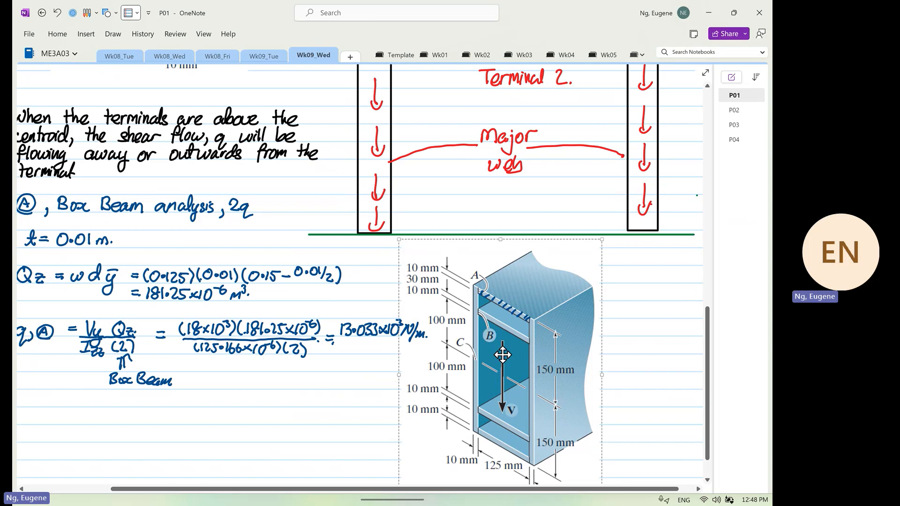
pyautogui.moveTo(502, 354); pyautogui.dragTo(589, 355)
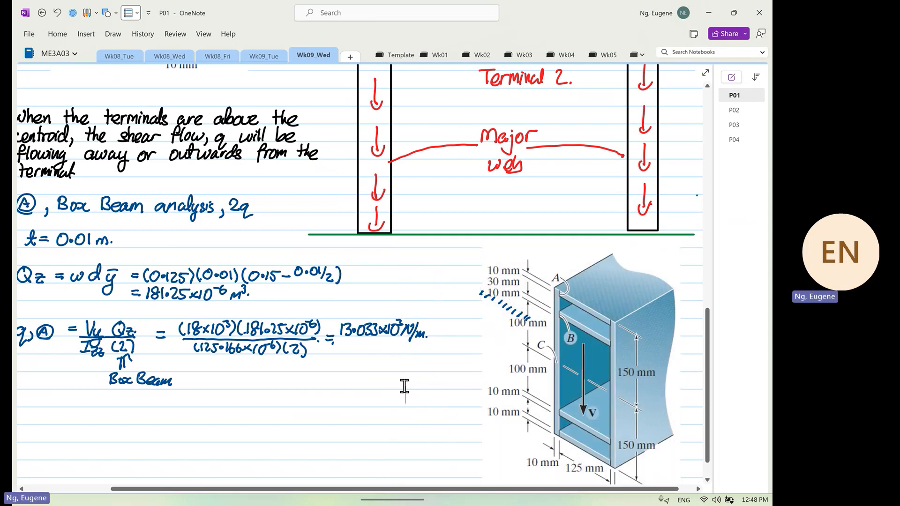